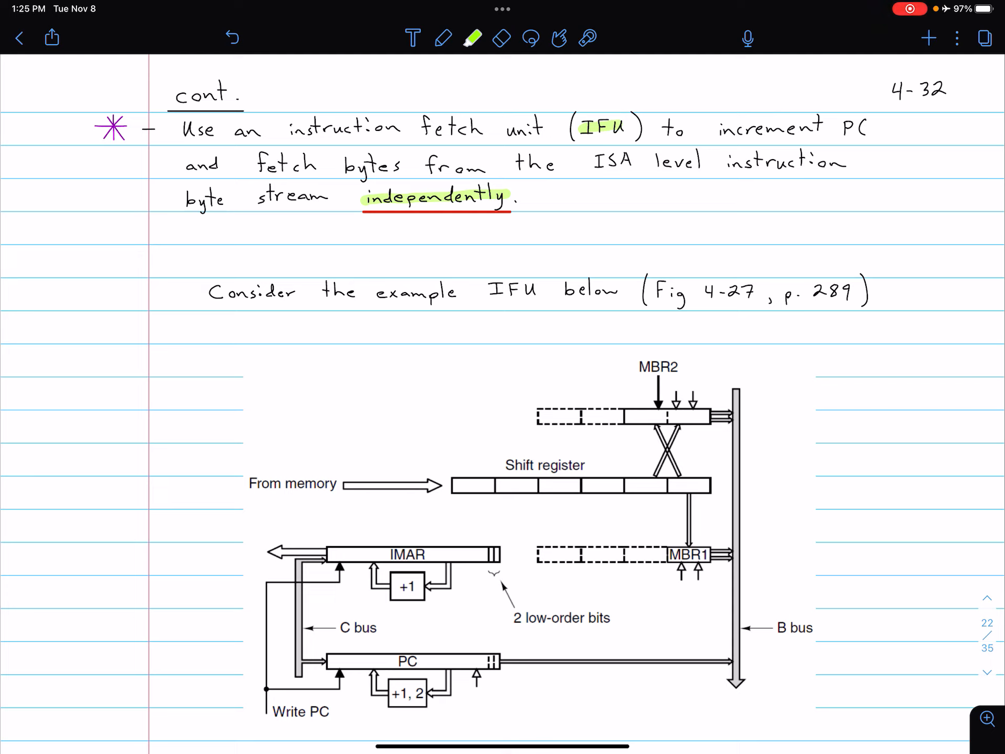
# Write 'ISTORE varnum ~ 1 byte' in green beside the first paragraph on page 4-32.
pyautogui.click(442, 38)
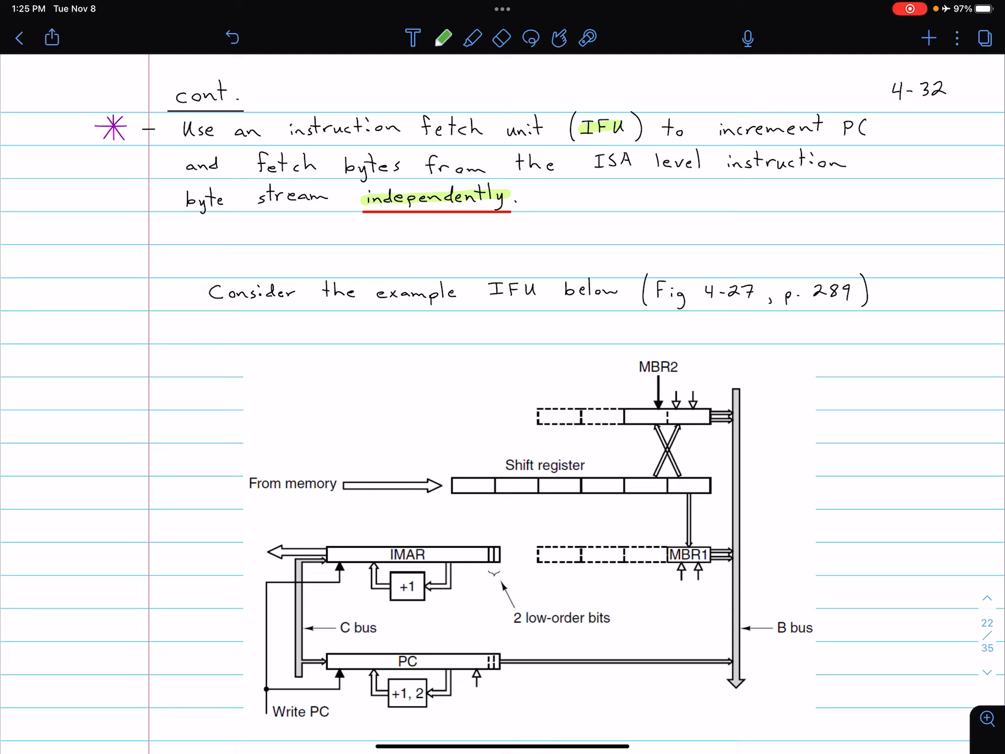
pyautogui.write('IS')
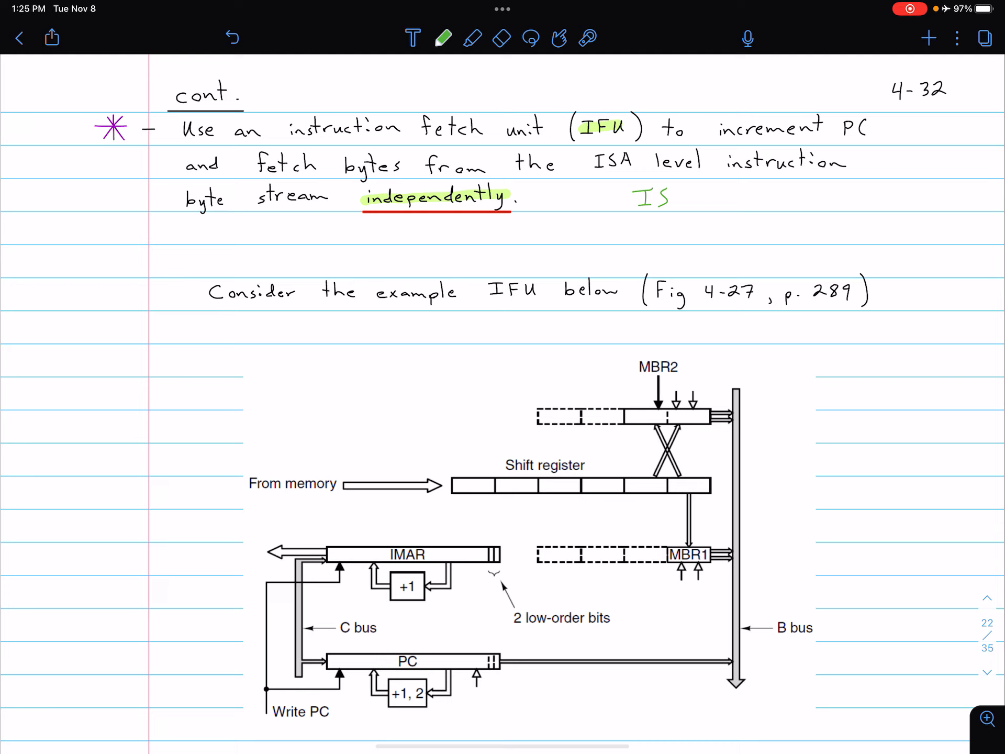
pyautogui.write('TOR')
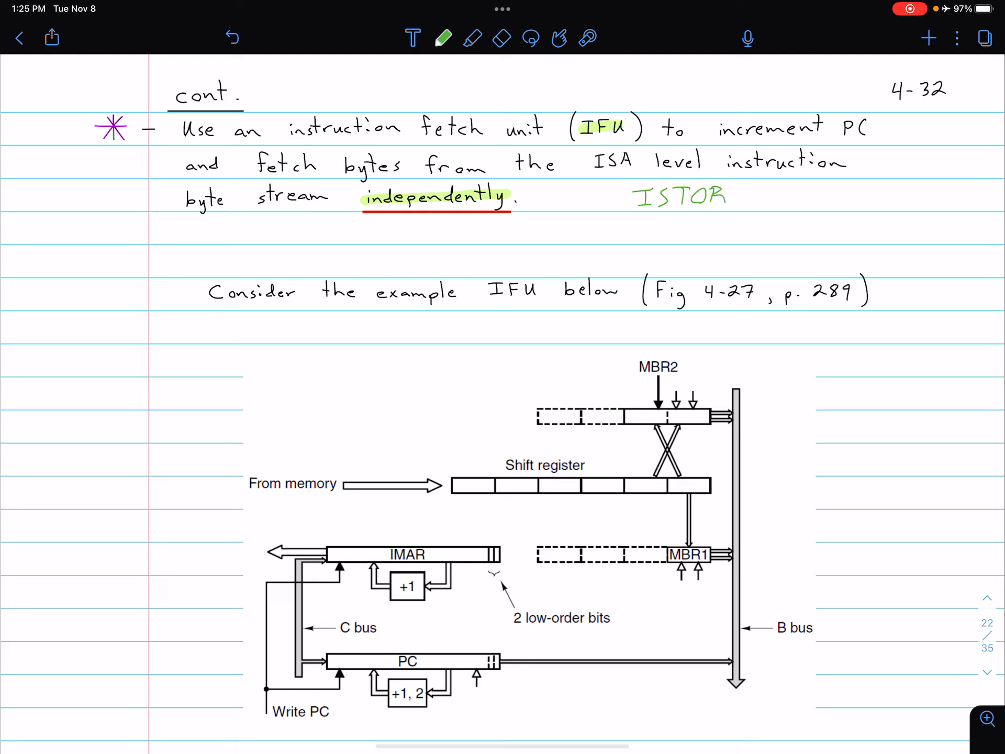
pyautogui.write('E')
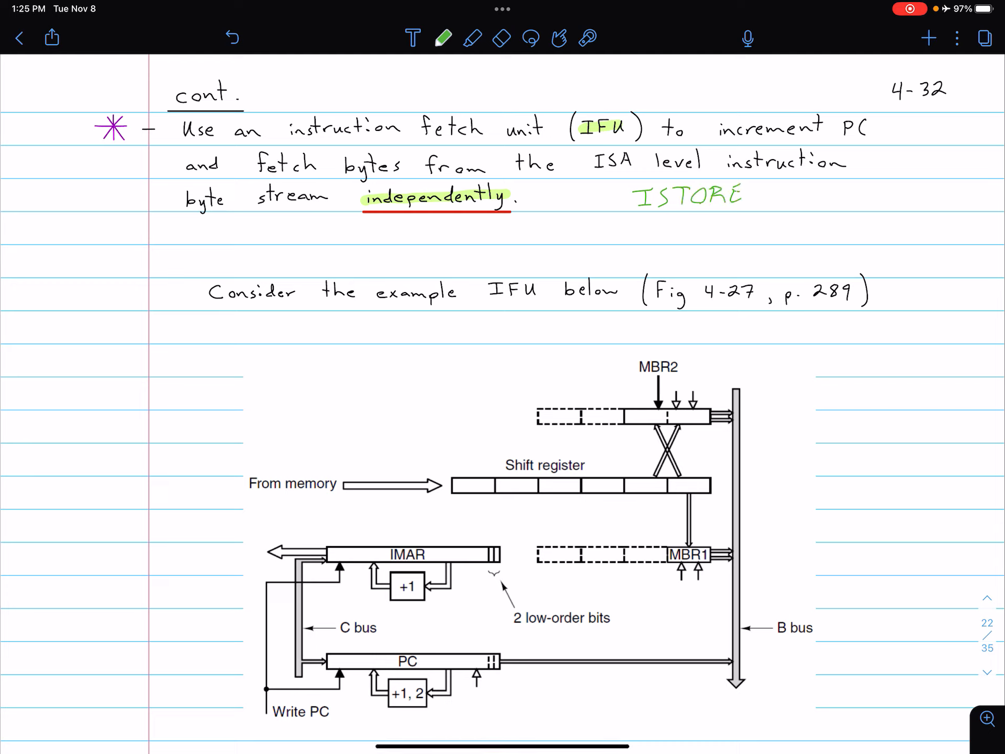
pyautogui.write('varn')
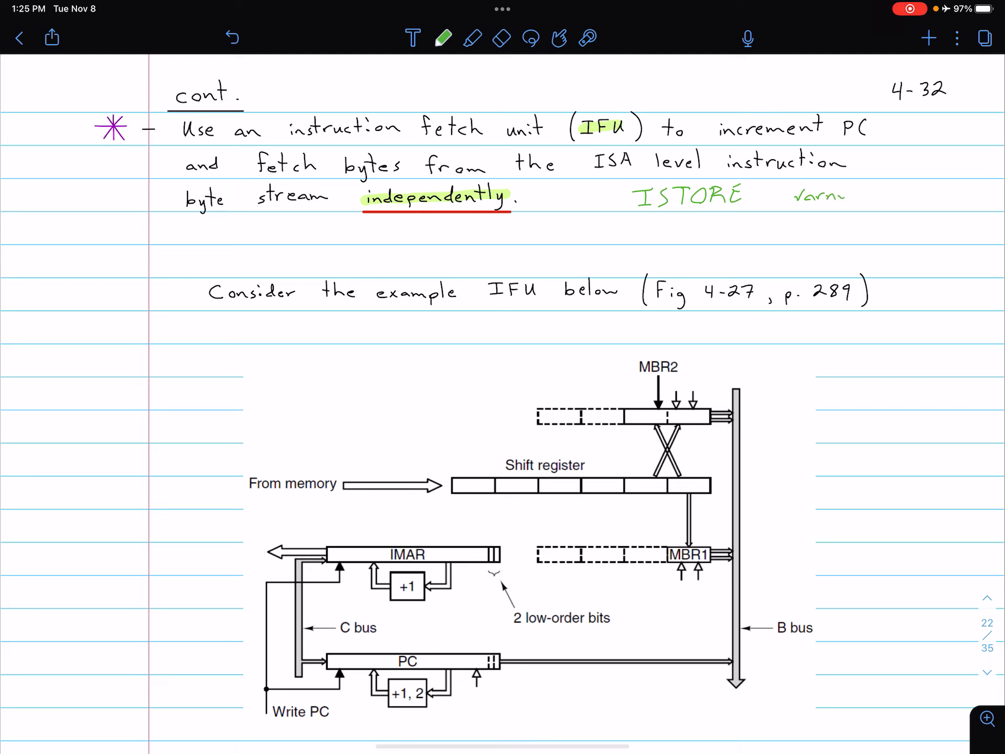
pyautogui.write('um')
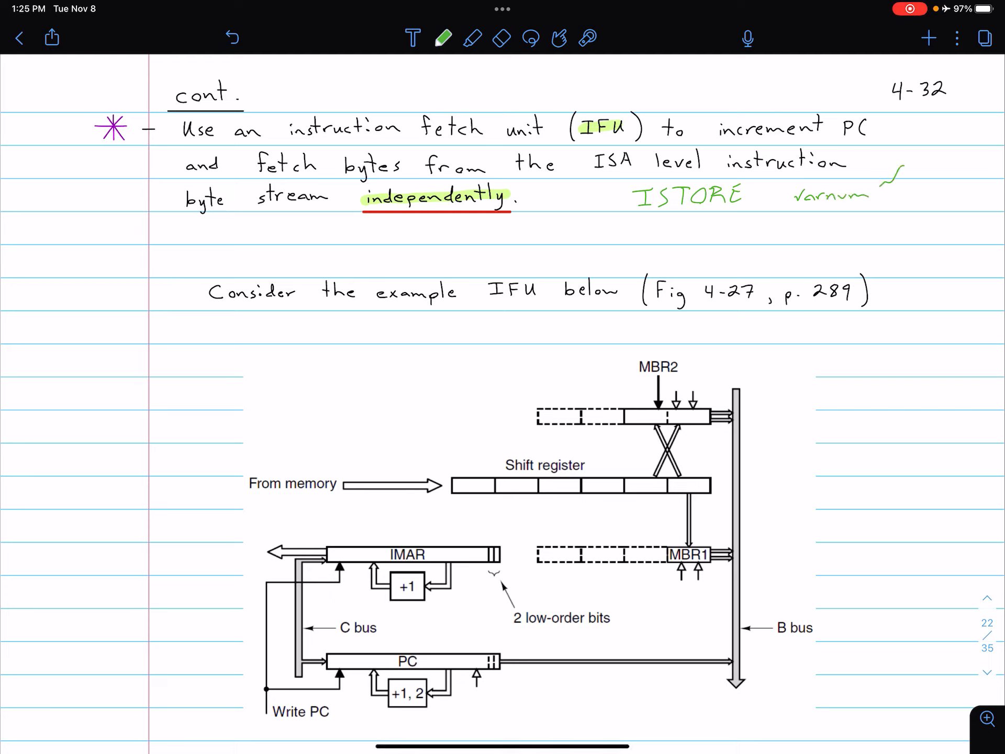
pyautogui.write('1 byte')
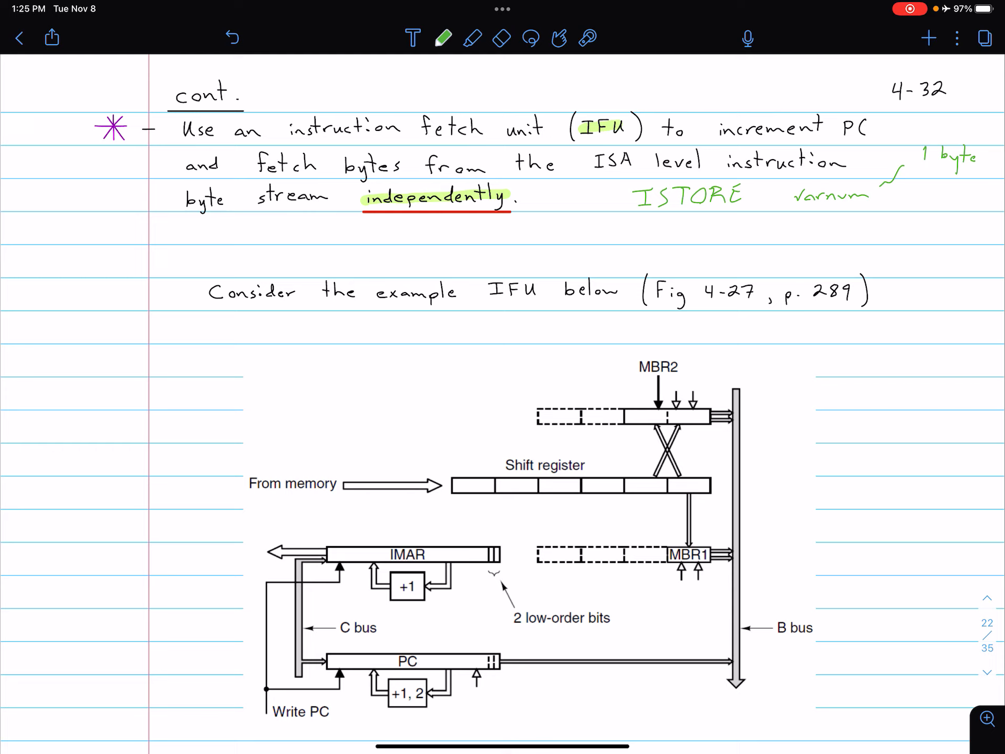
# Write 'GOTO offset ~ 2 bytes' in green below the ISTORE note.
pyautogui.click(498, 37)
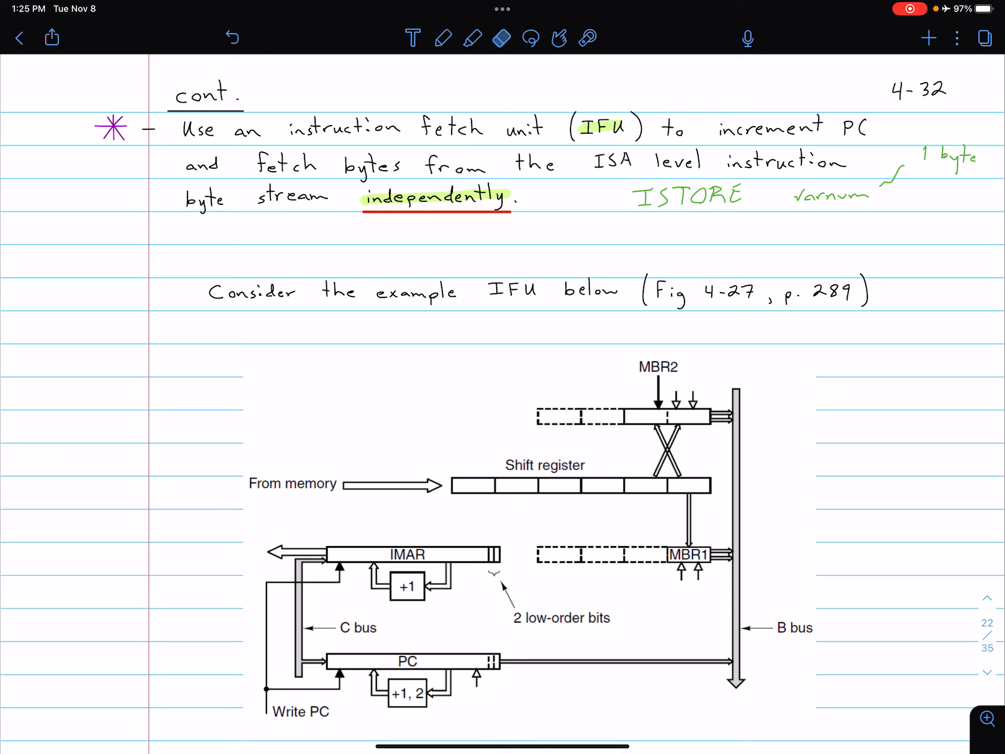
pyautogui.click(444, 37)
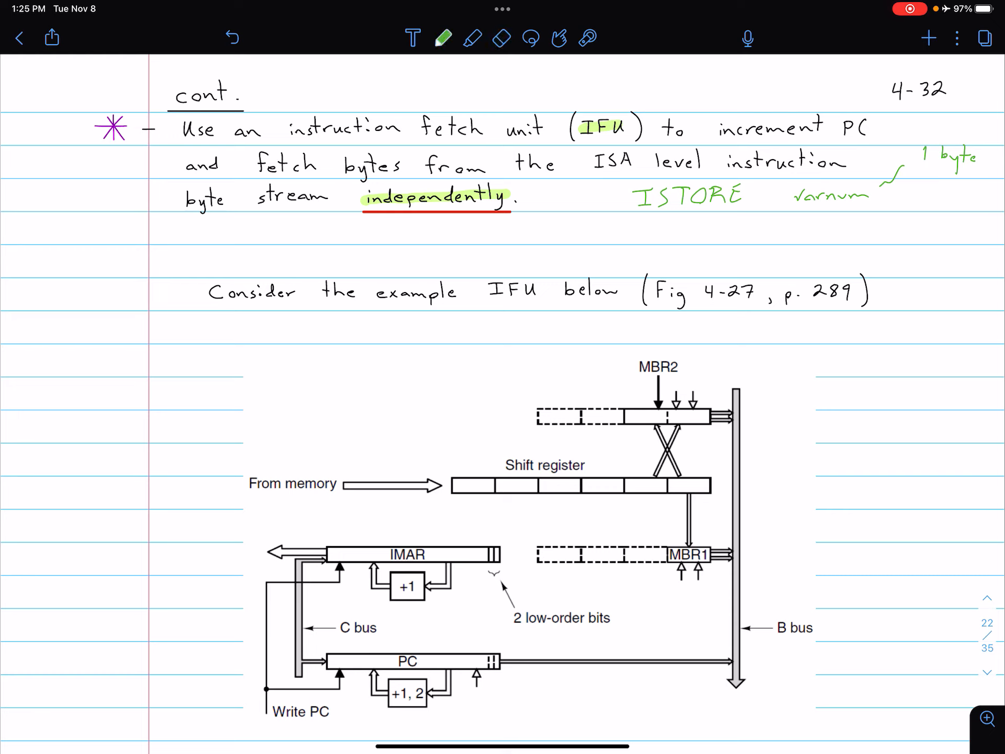
pyautogui.write('GOT.')
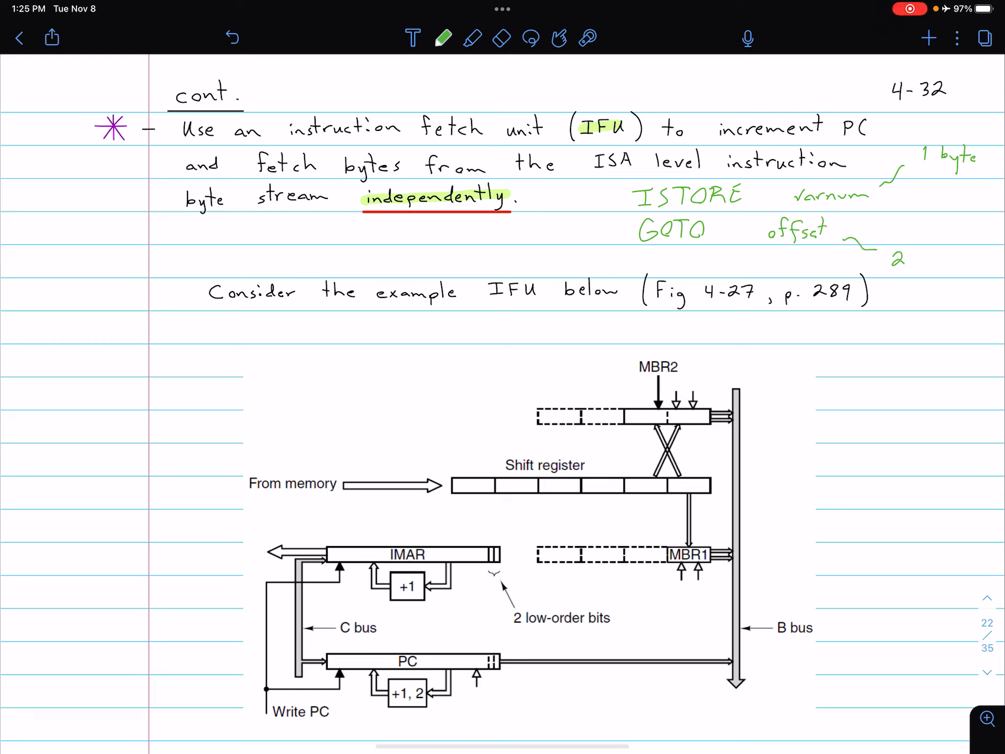
pyautogui.write('2 bytes')
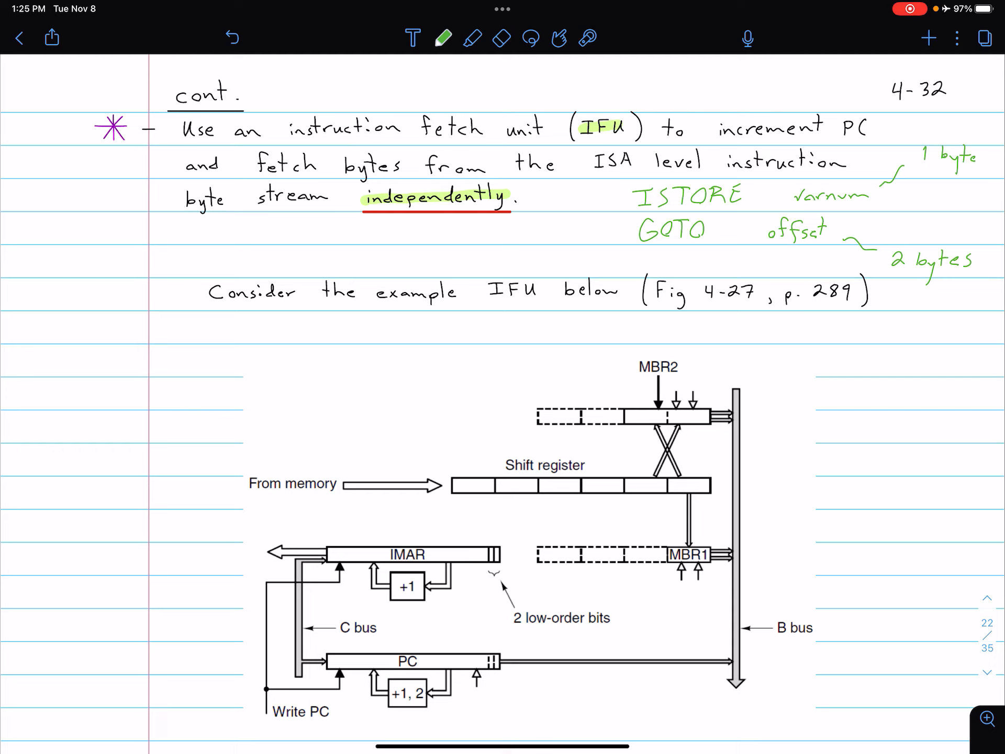
# Highlight the 'Fig 4-27, p. 289' reference and the MBR2 and MBR1 labels.
pyautogui.click(471, 38)
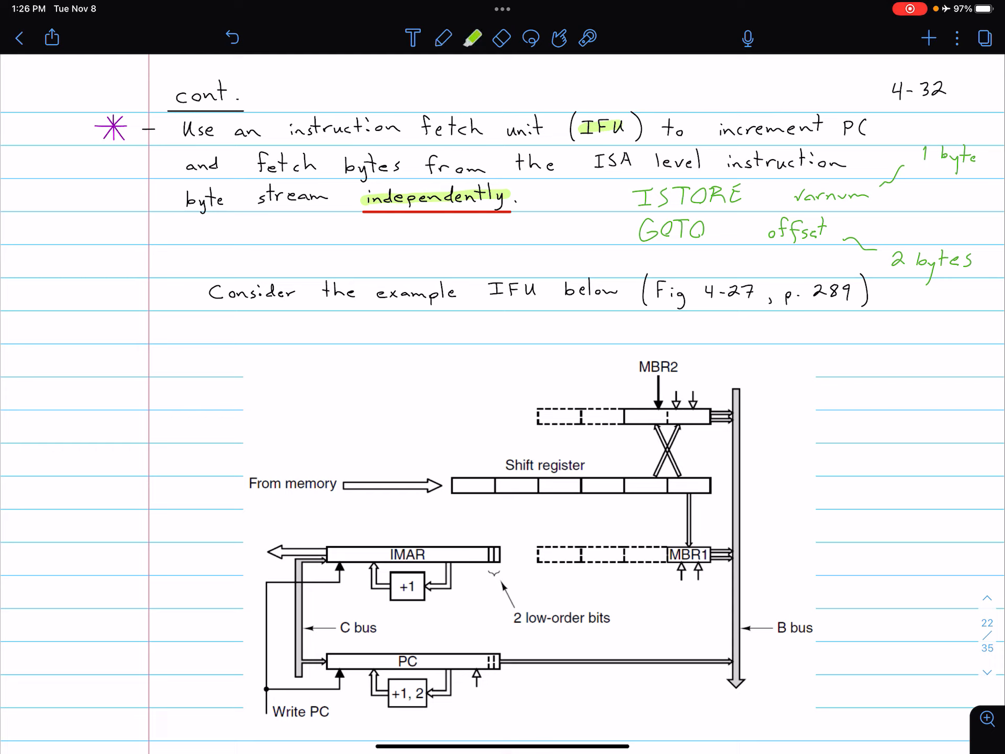
pyautogui.moveTo(653, 292); pyautogui.dragTo(858, 292)
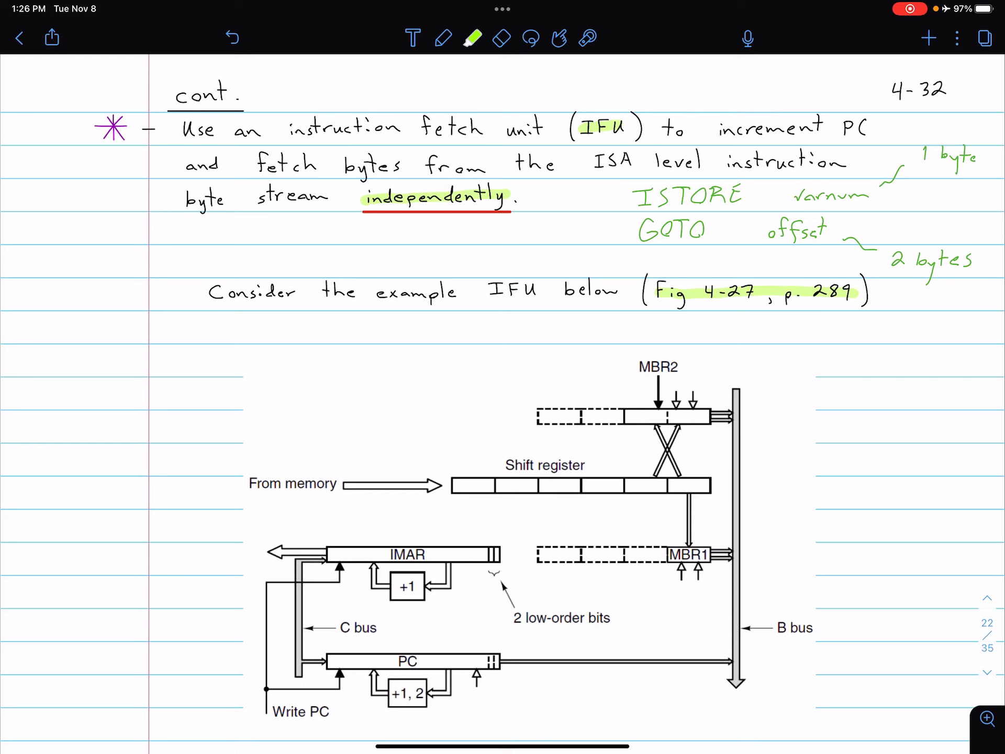
pyautogui.click(688, 555)
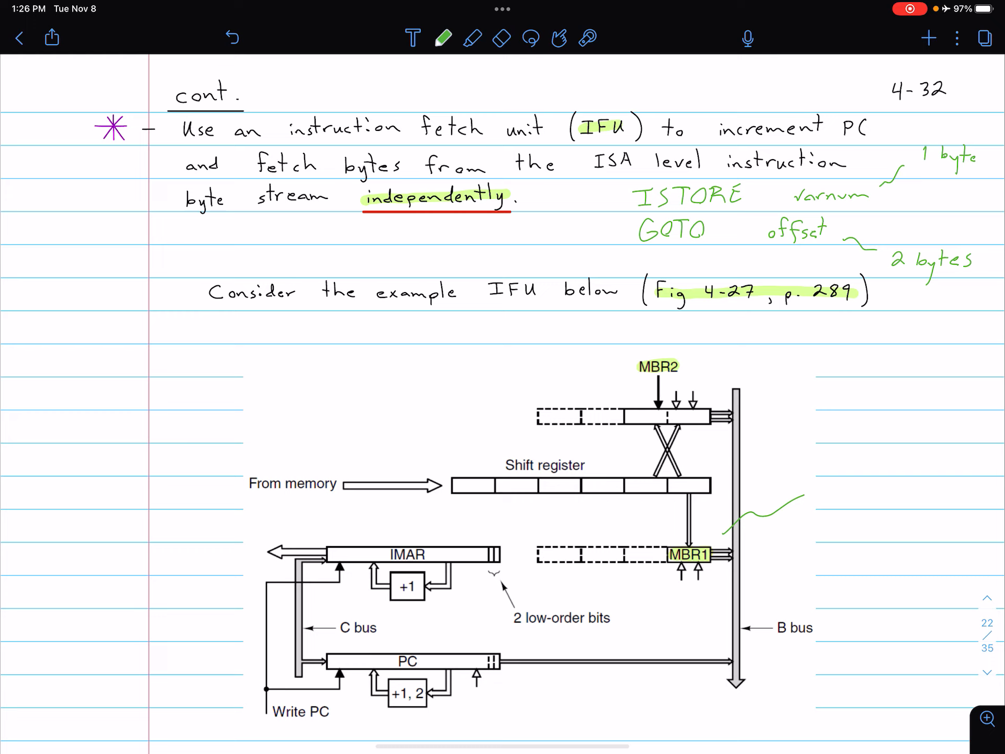
# Annotate MBR1 in green as holding a single byte.
pyautogui.write('single')
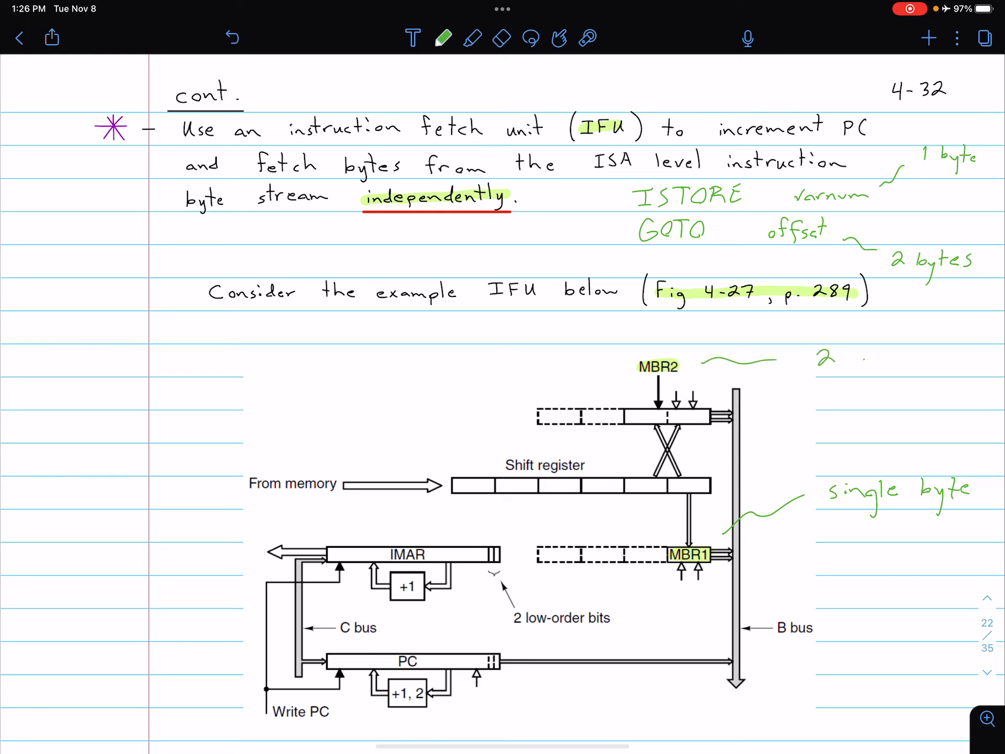
pyautogui.write('bytes')
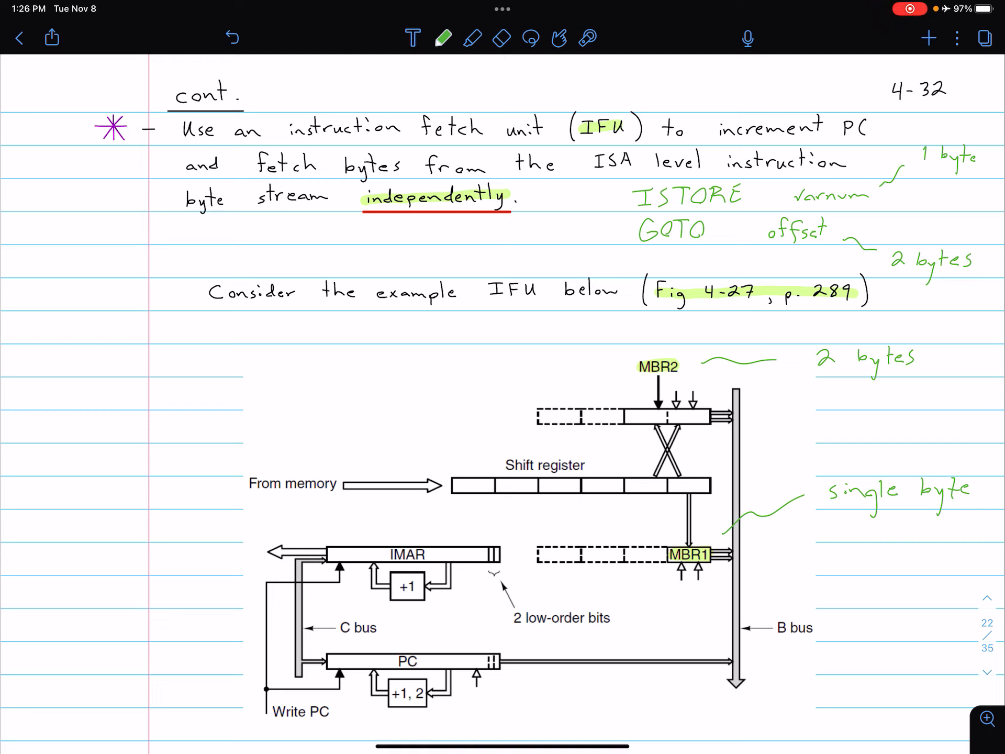
pyautogui.click(472, 37)
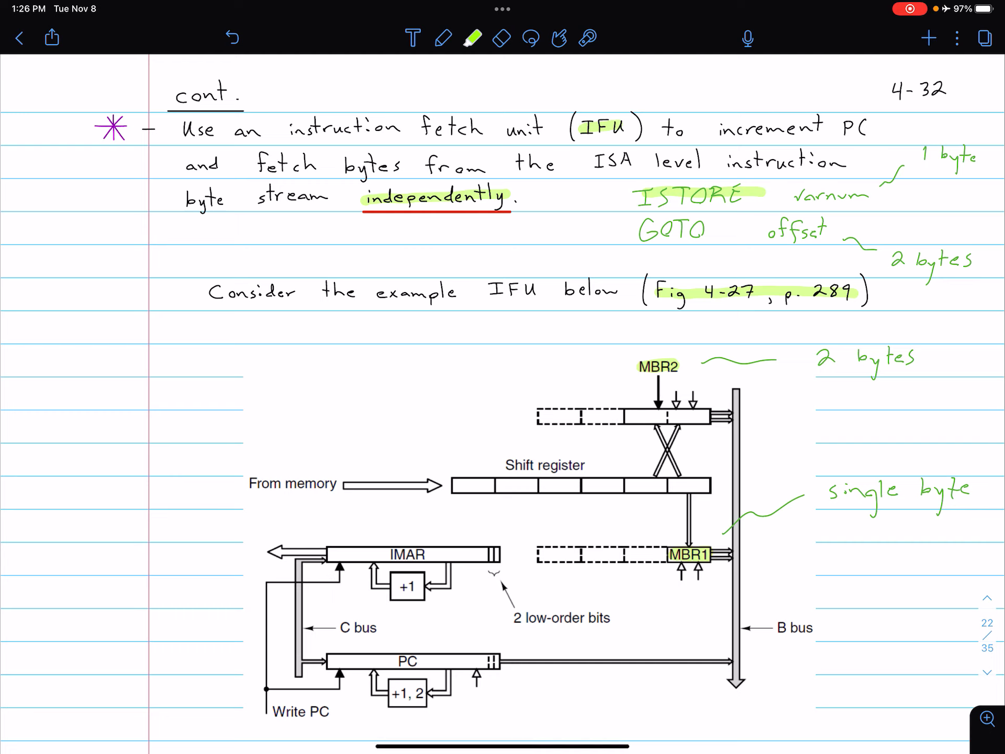
pyautogui.moveTo(647, 519); pyautogui.dragTo(698, 577)
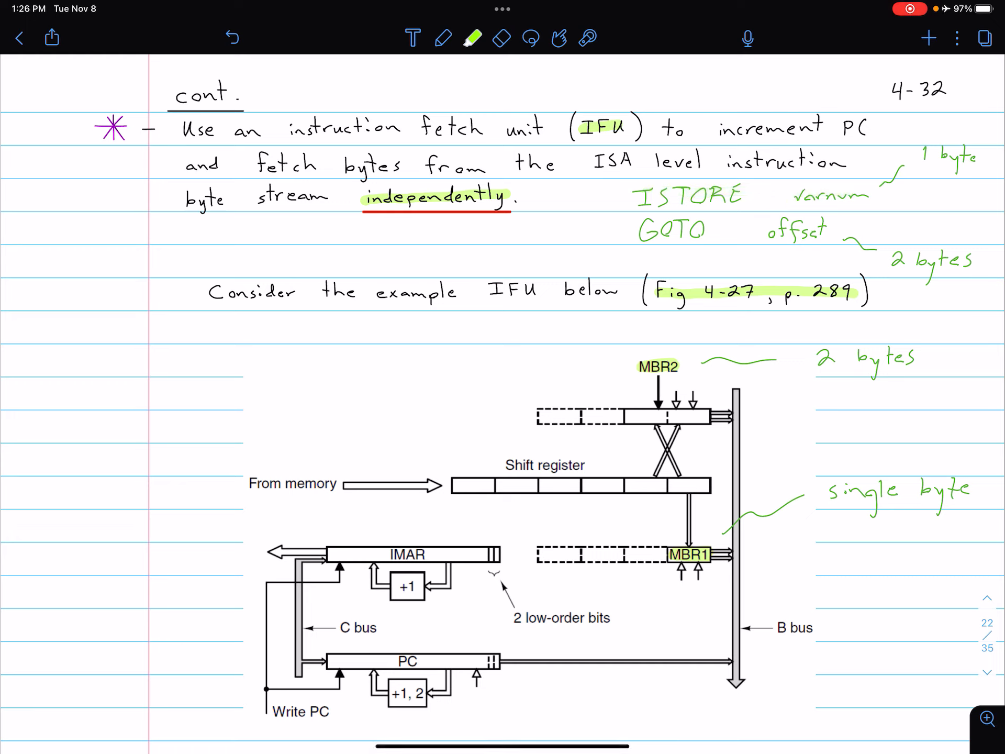
pyautogui.moveTo(631, 229); pyautogui.dragTo(715, 230)
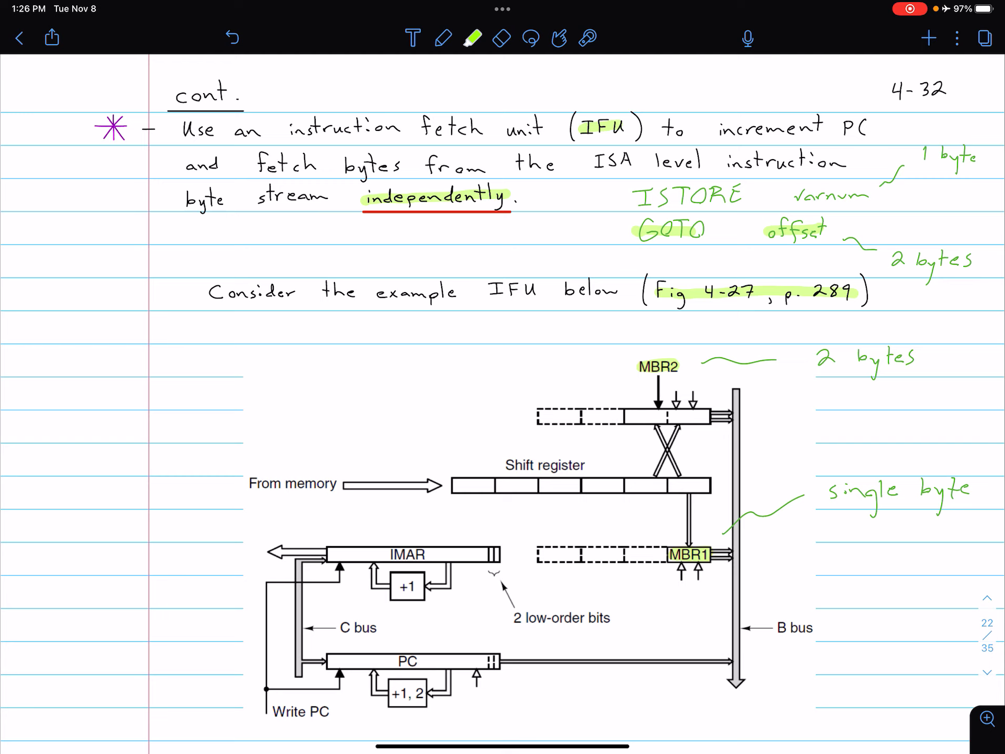
pyautogui.moveTo(576, 366); pyautogui.dragTo(743, 436)
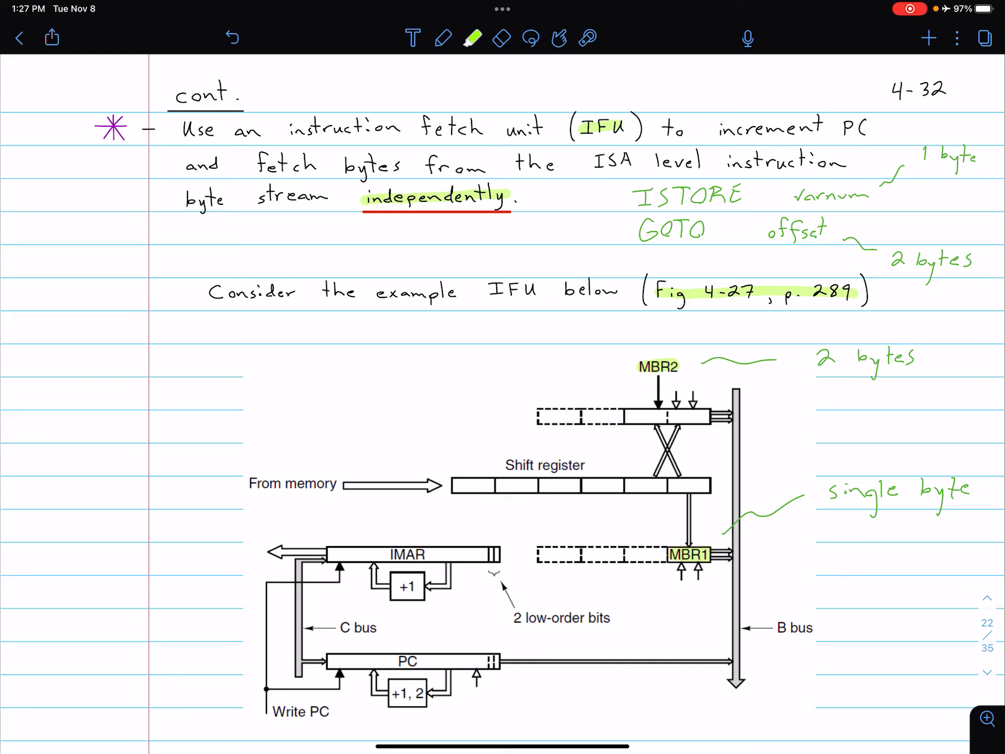
# Circle MBR1 with the highlighter, then highlight the IMAR register label in the IFU diagram.
pyautogui.moveTo(661, 423); pyautogui.dragTo(686, 465)
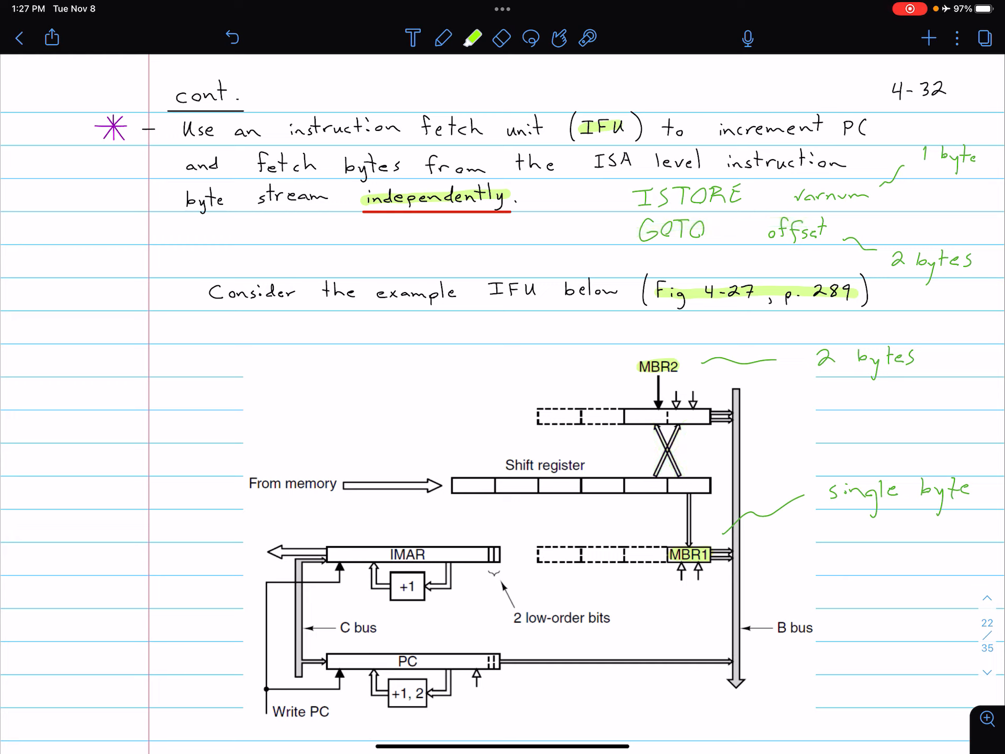
pyautogui.moveTo(653, 577); pyautogui.dragTo(701, 576)
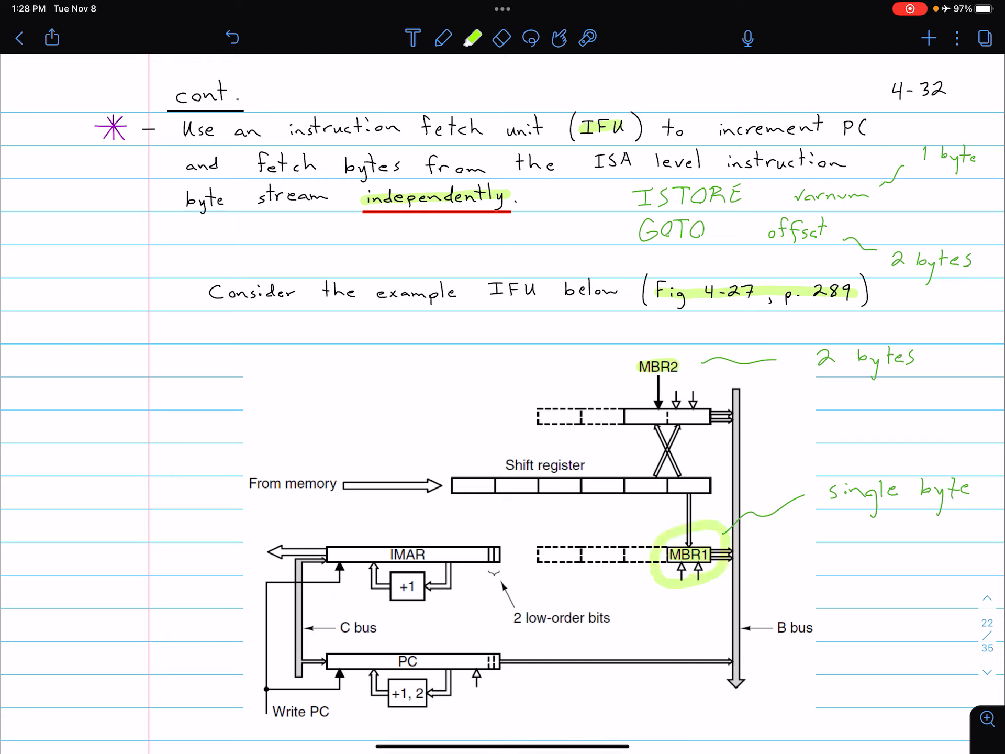
pyautogui.moveTo(461, 486); pyautogui.dragTo(673, 486)
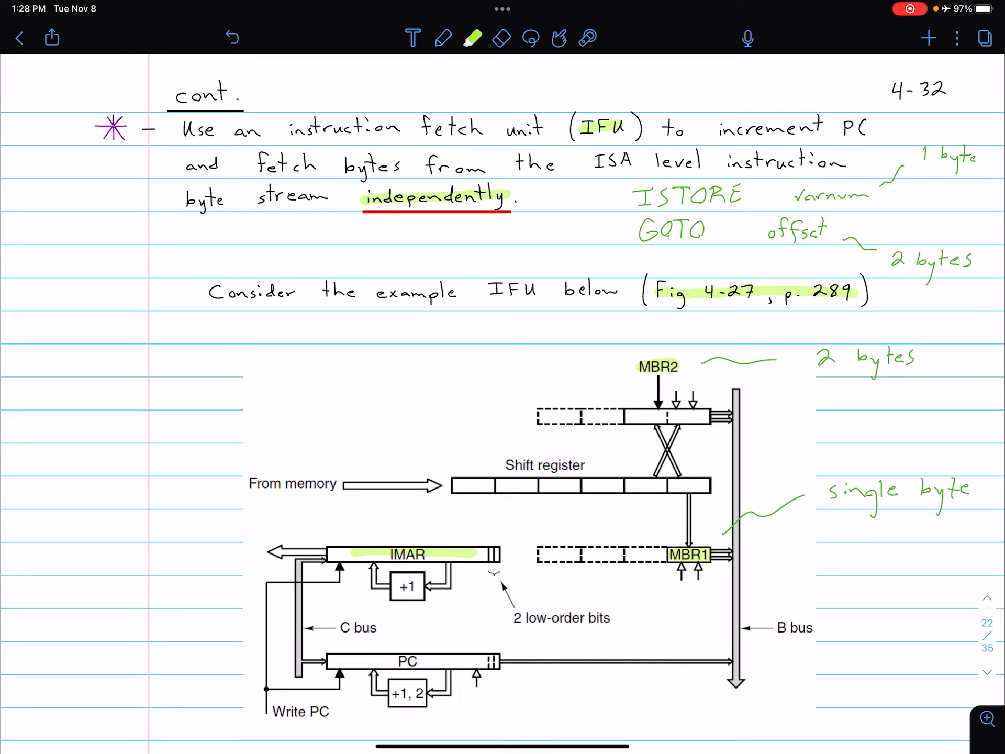
# Write 'Fetches 4 bytes' in green above the IMAR register.
pyautogui.click(441, 36)
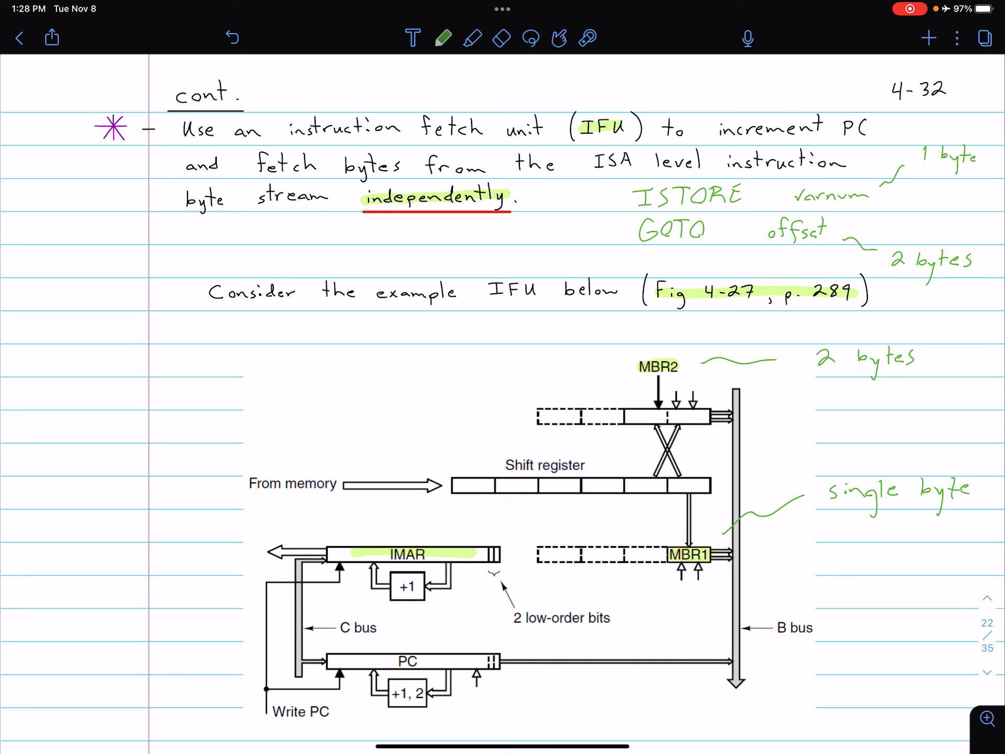
pyautogui.write('Fc')
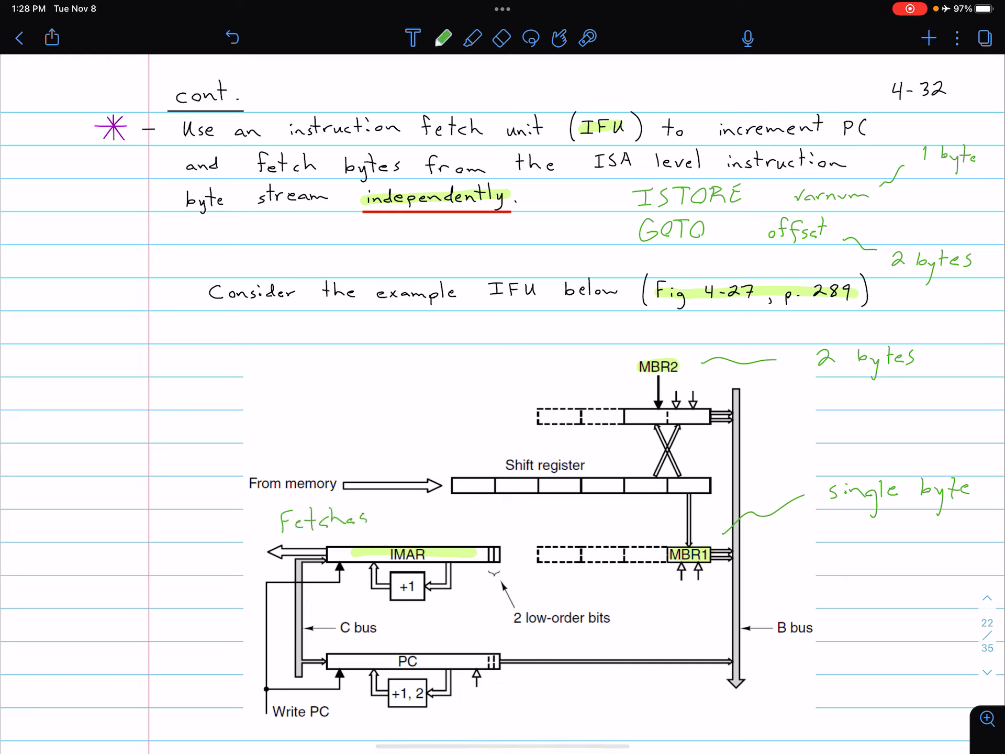
pyautogui.write('4 b.')
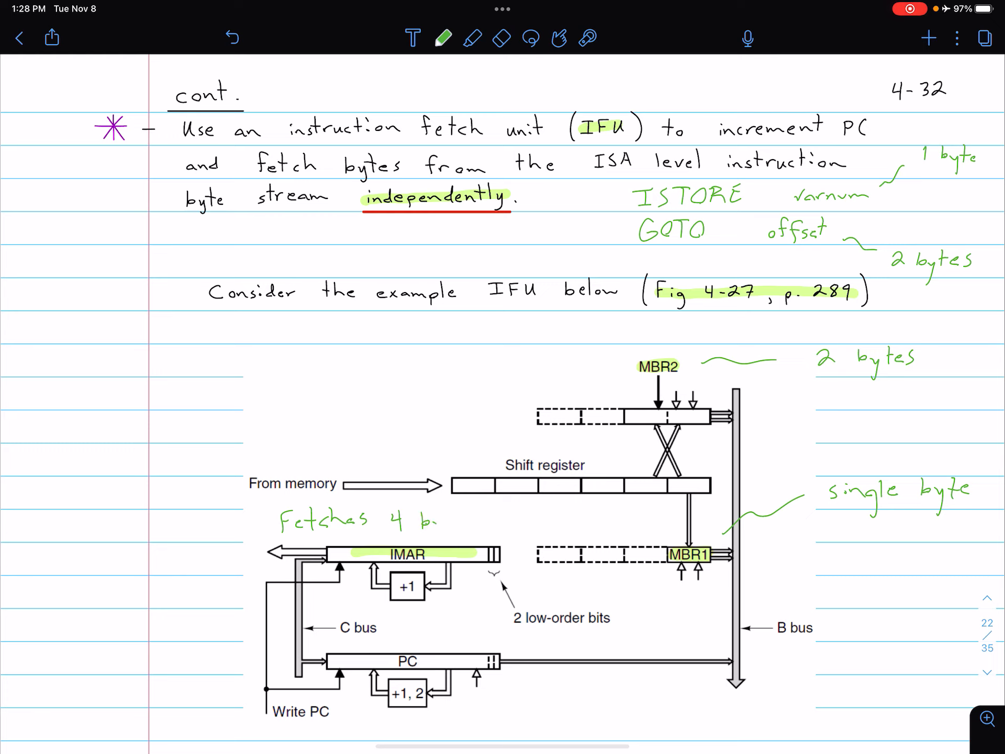
pyautogui.write('ytes')
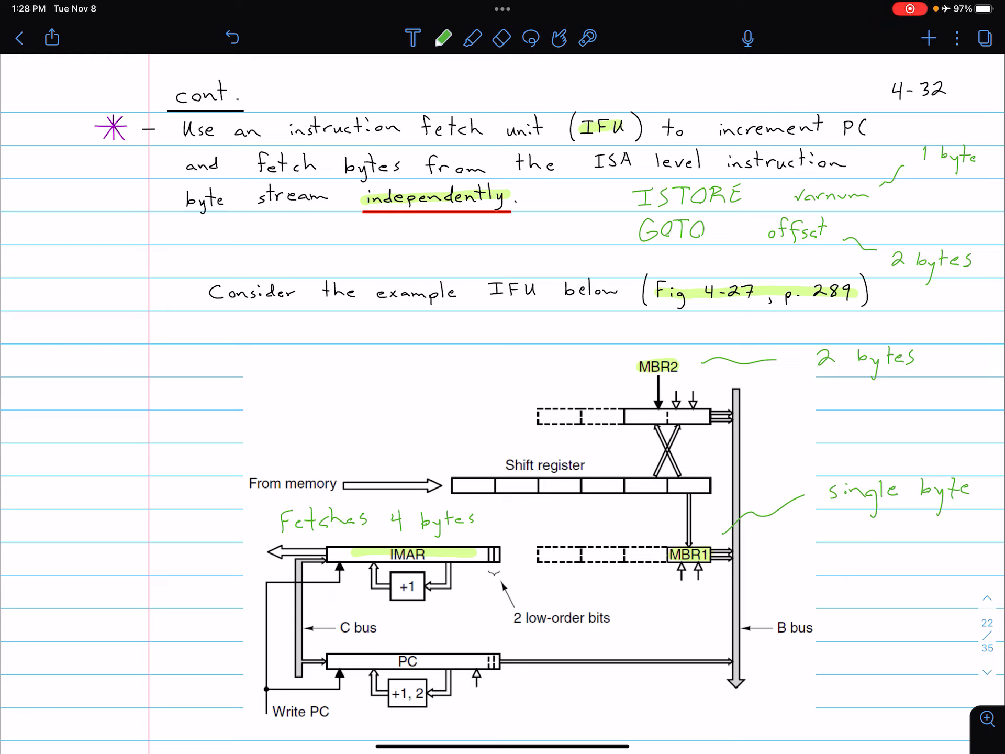
# Highlight IMAR and the '2 low-order bits' label in the diagram.
pyautogui.moveTo(461, 486); pyautogui.dragTo(616, 486)
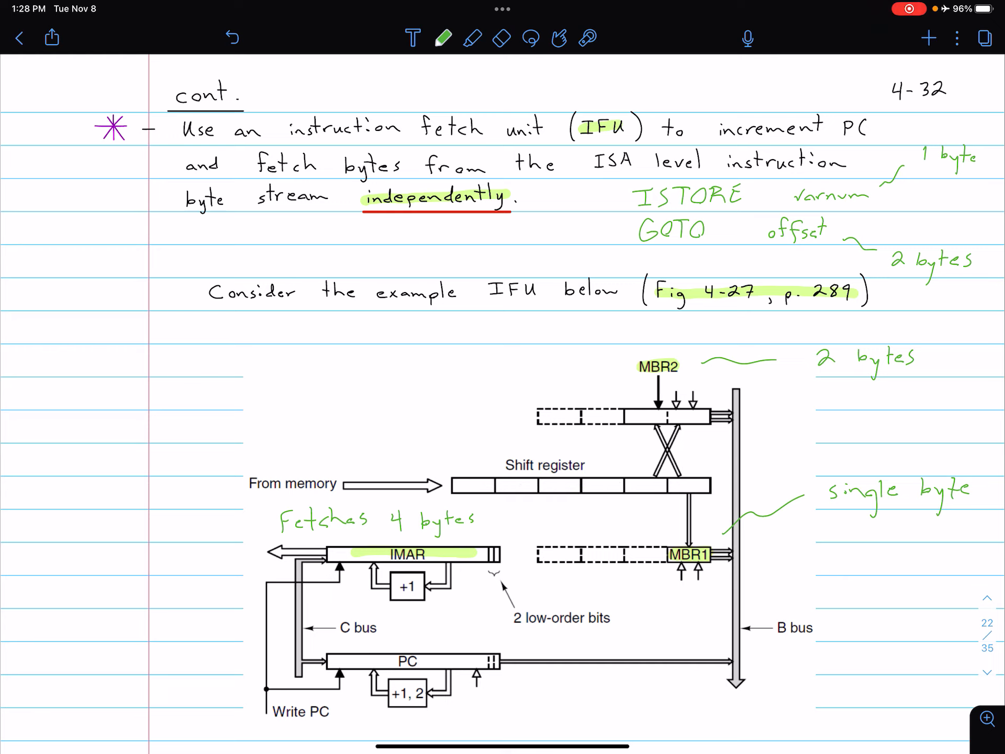
pyautogui.moveTo(375, 574); pyautogui.dragTo(435, 599)
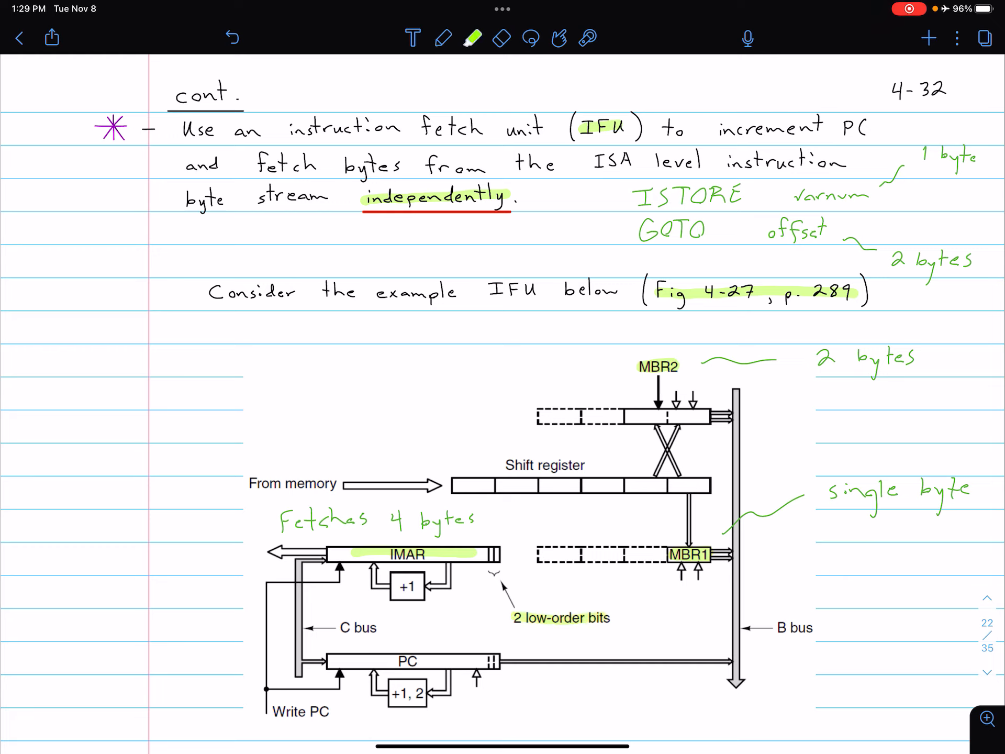
# Add a green 'p. 4-5' margin reference and mark the C bus path between PC and IMAR.
pyautogui.click(440, 36)
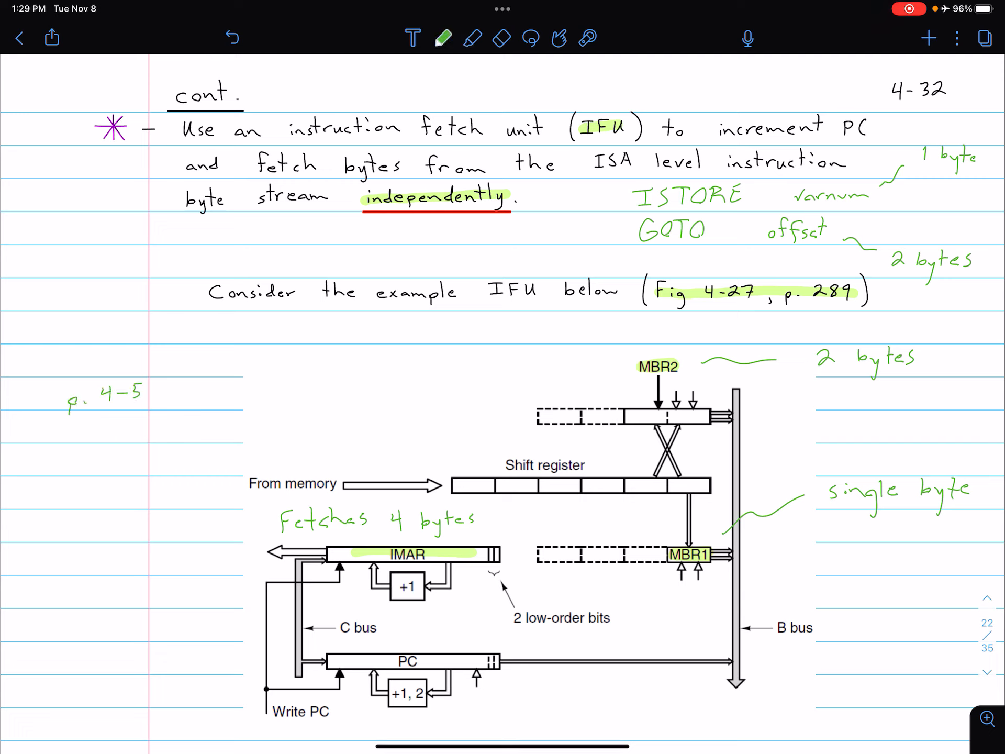
pyautogui.moveTo(115, 416); pyautogui.dragTo(90, 500)
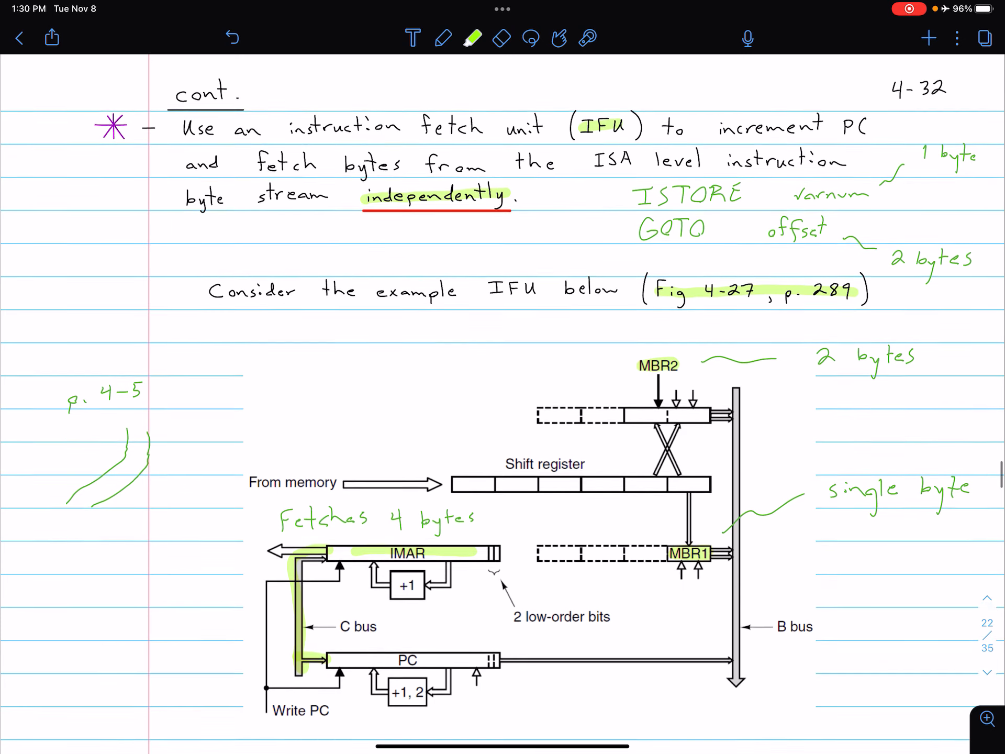
pyautogui.scroll(-3)
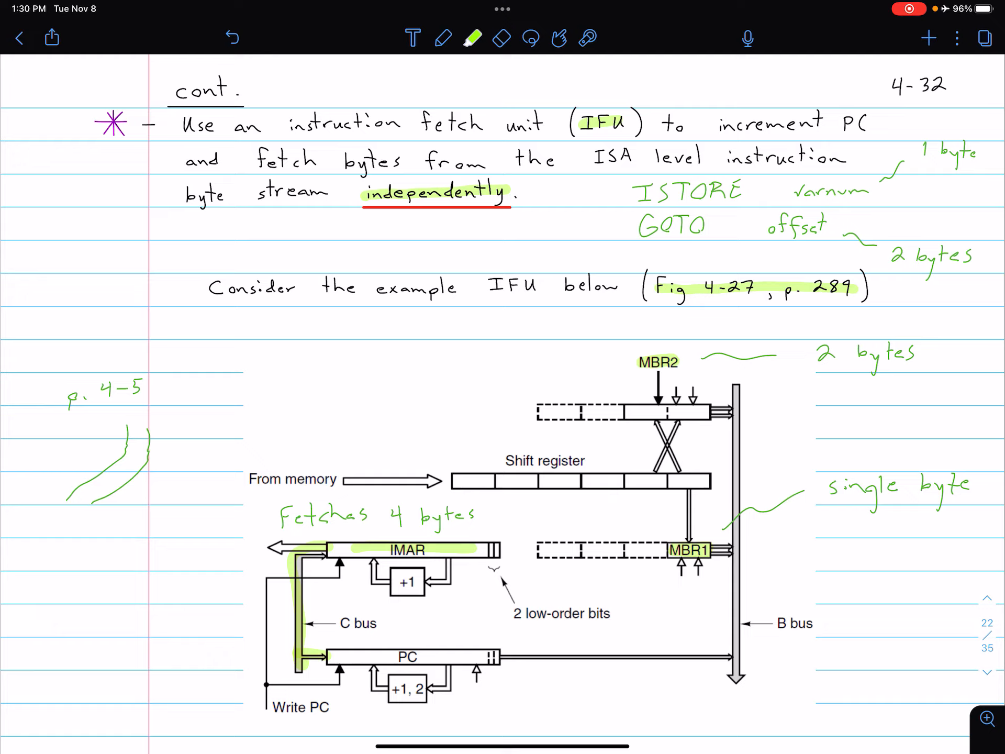
pyautogui.scroll(-3)
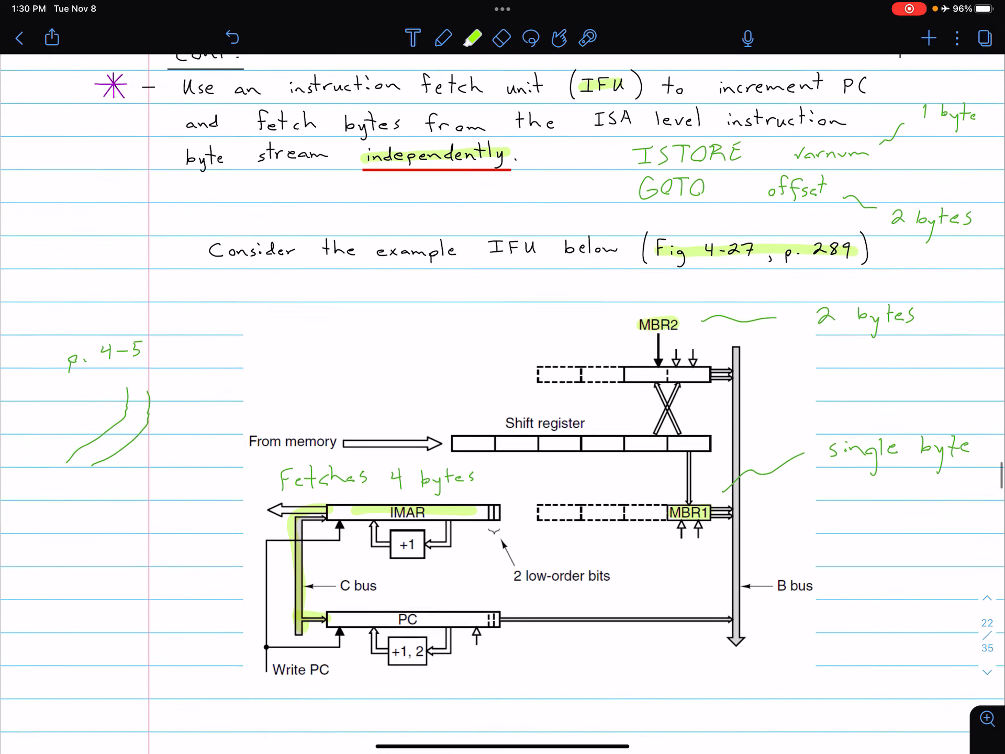
# Highlight 'no memory read delay' in the Shift Register note.
pyautogui.scroll(-3)
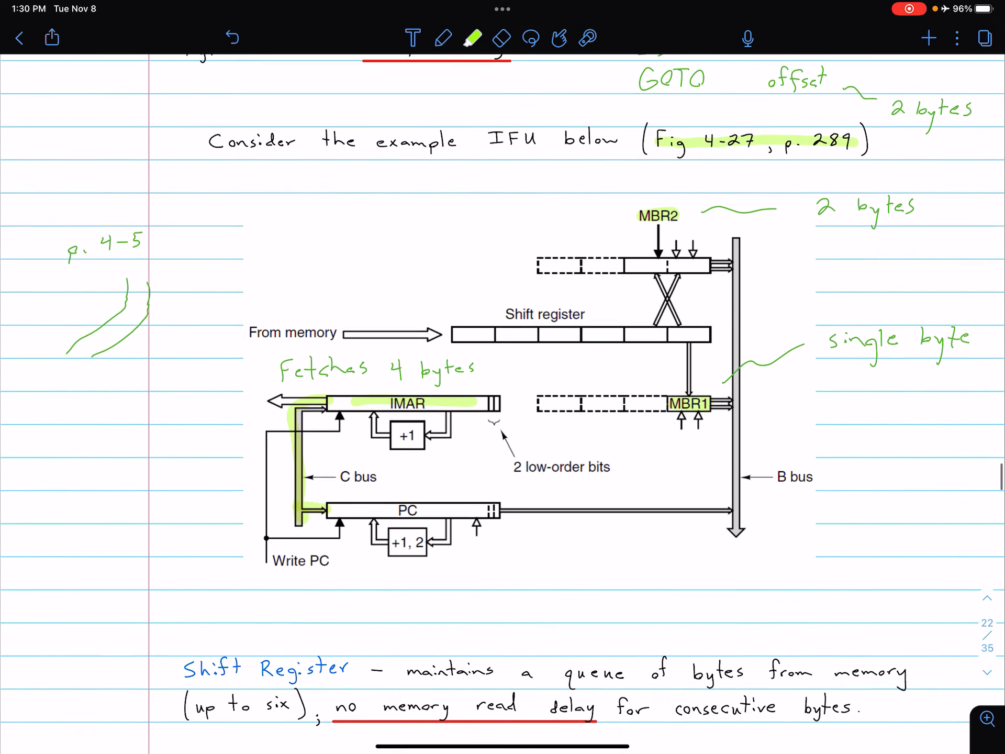
pyautogui.scroll(-3)
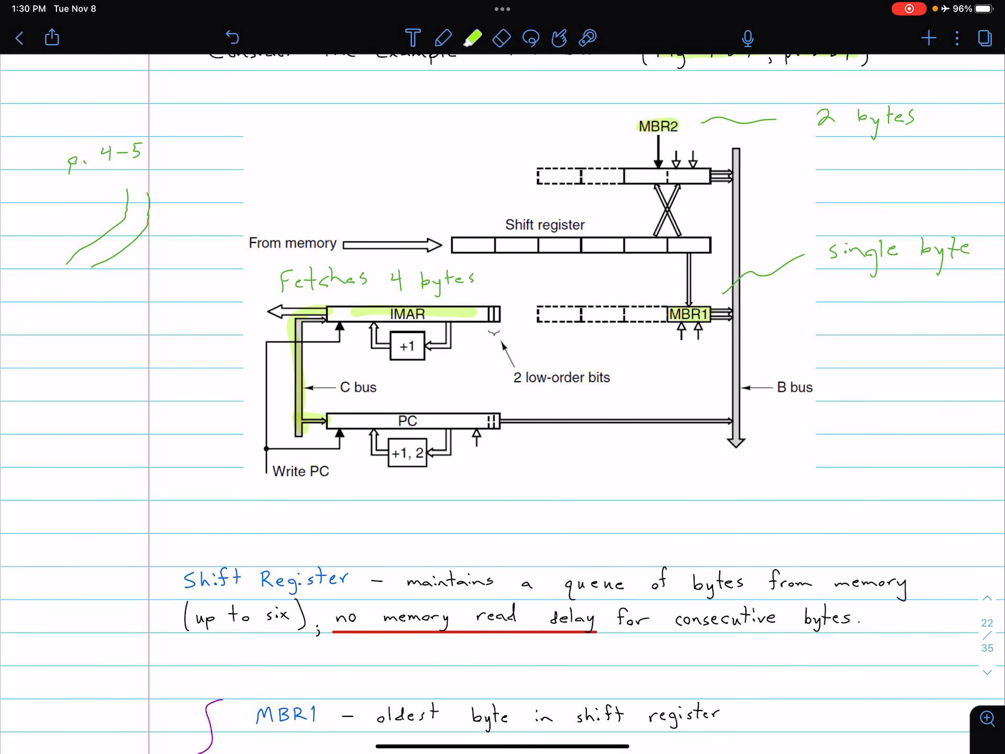
pyautogui.moveTo(335, 617); pyautogui.dragTo(596, 617)
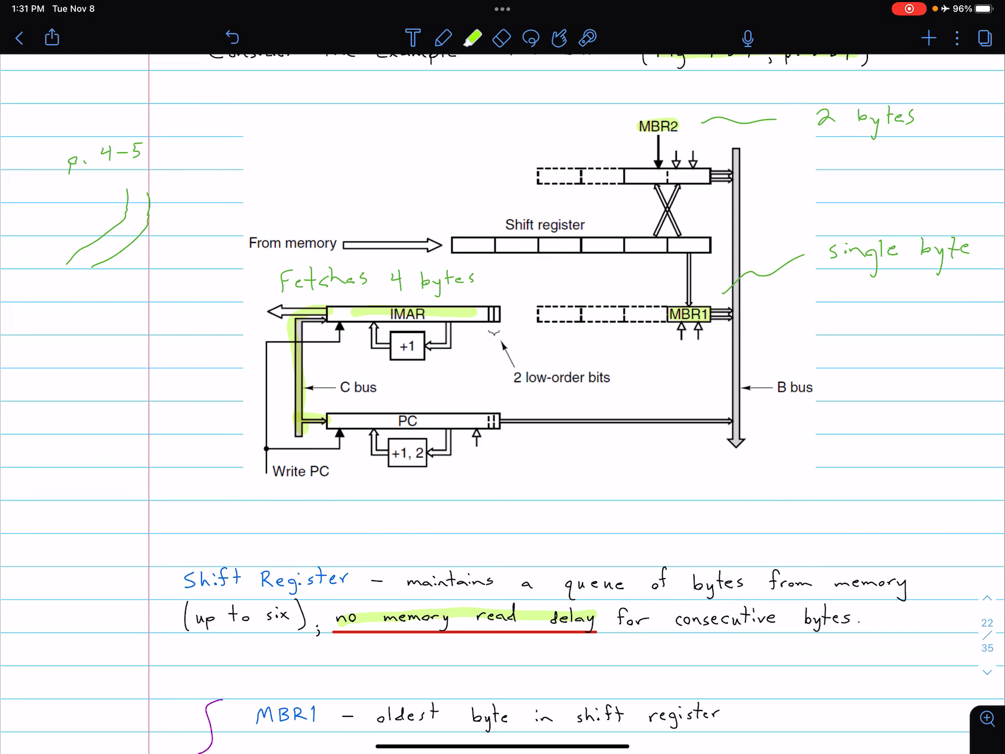
pyautogui.scroll(-3)
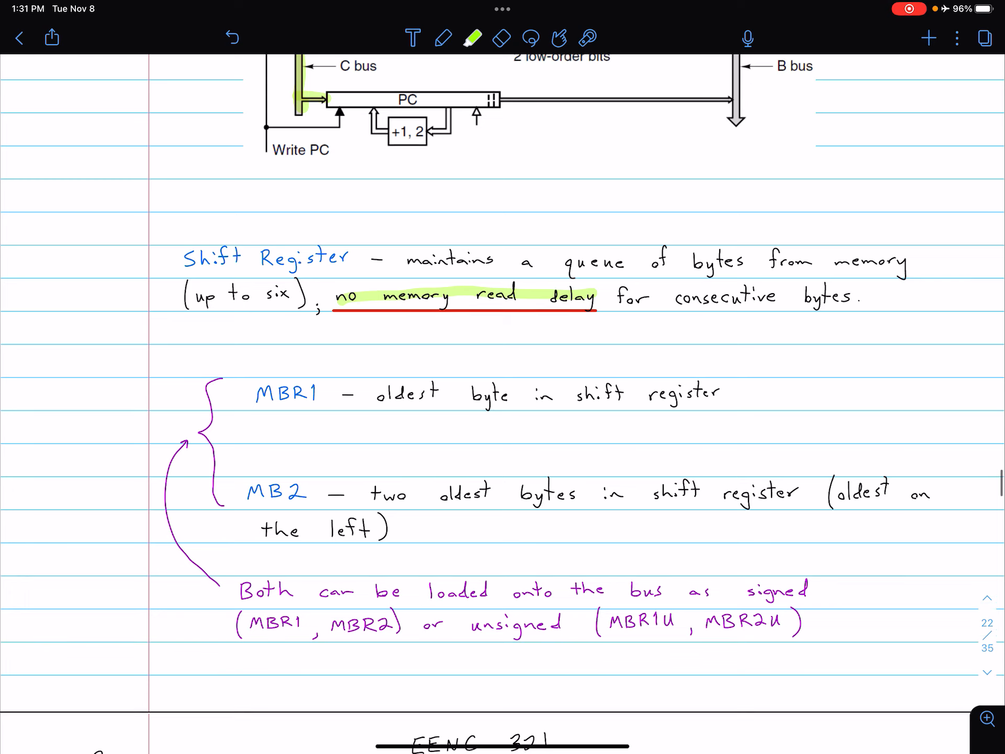
# Scroll down to the purple note listing MBR1, MBR2, MBR1U and MBR2U.
pyautogui.scroll(-3)
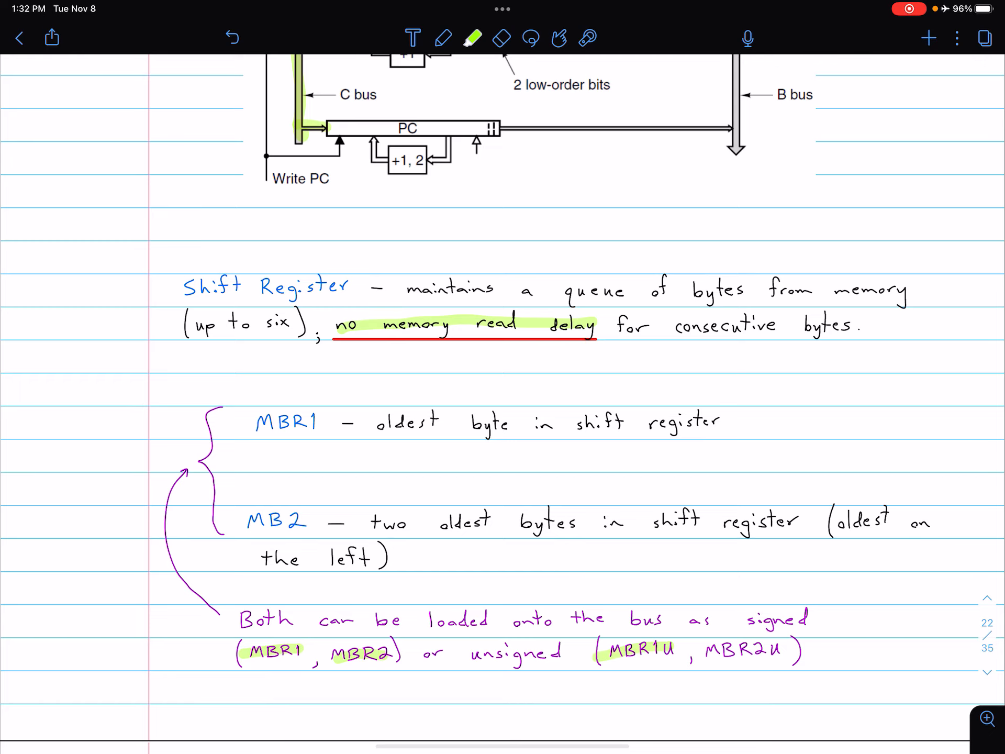
pyautogui.scroll(-3)
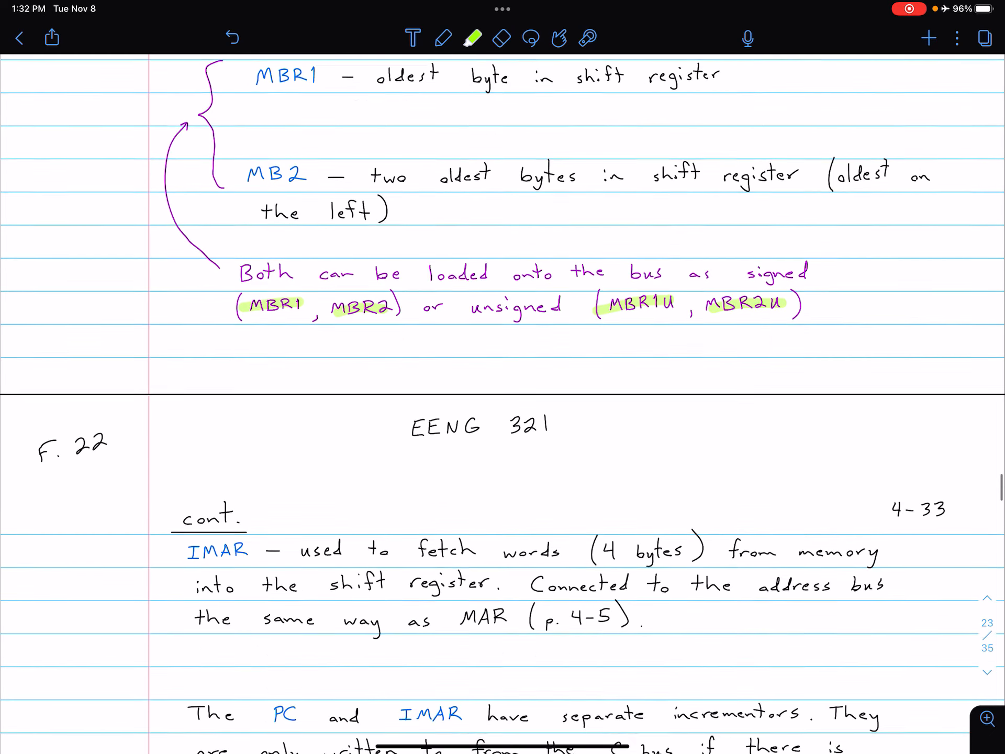
# Scroll down through the notes to reach the IMAR note on page 4-33.
pyautogui.scroll(-3)
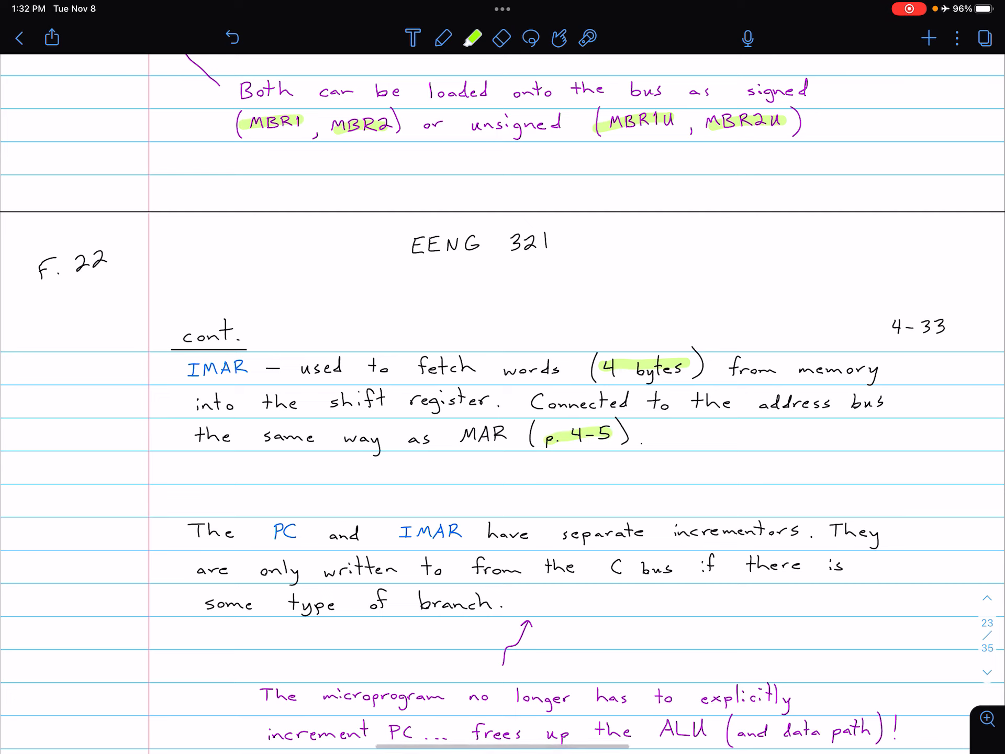
pyautogui.scroll(-3)
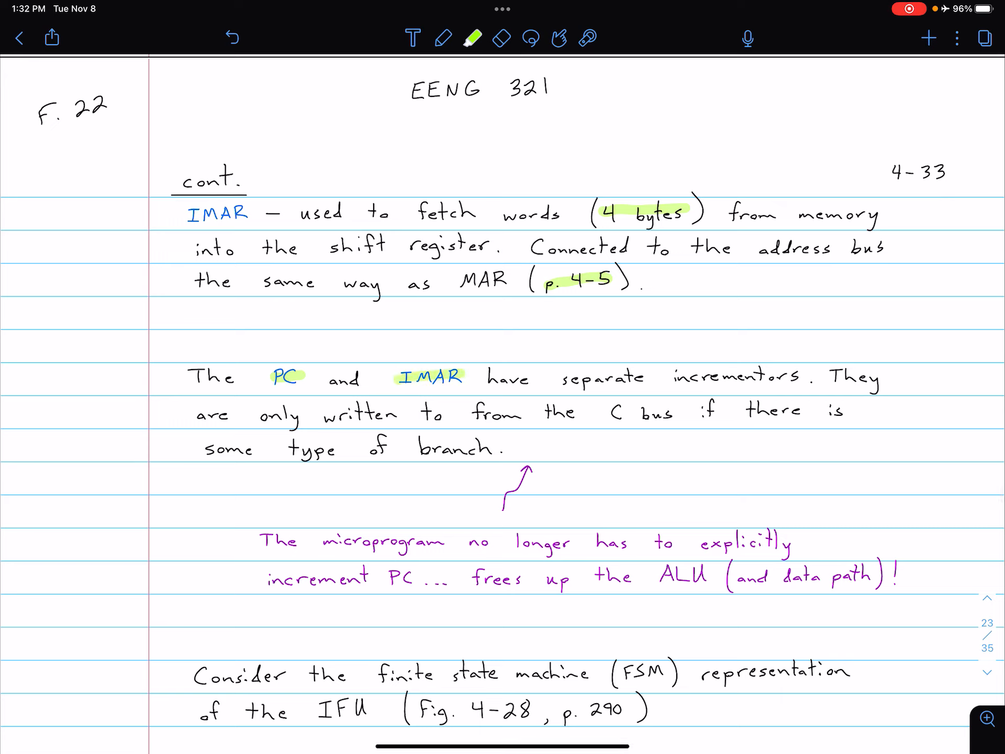
pyautogui.scroll(-3)
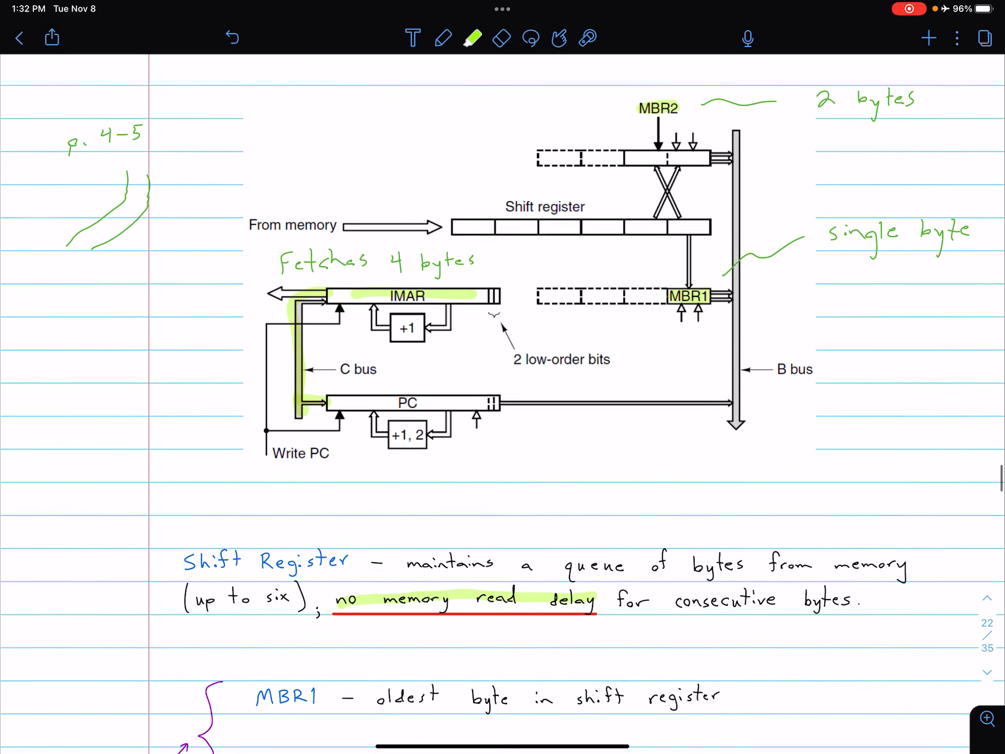
pyautogui.scroll(-3)
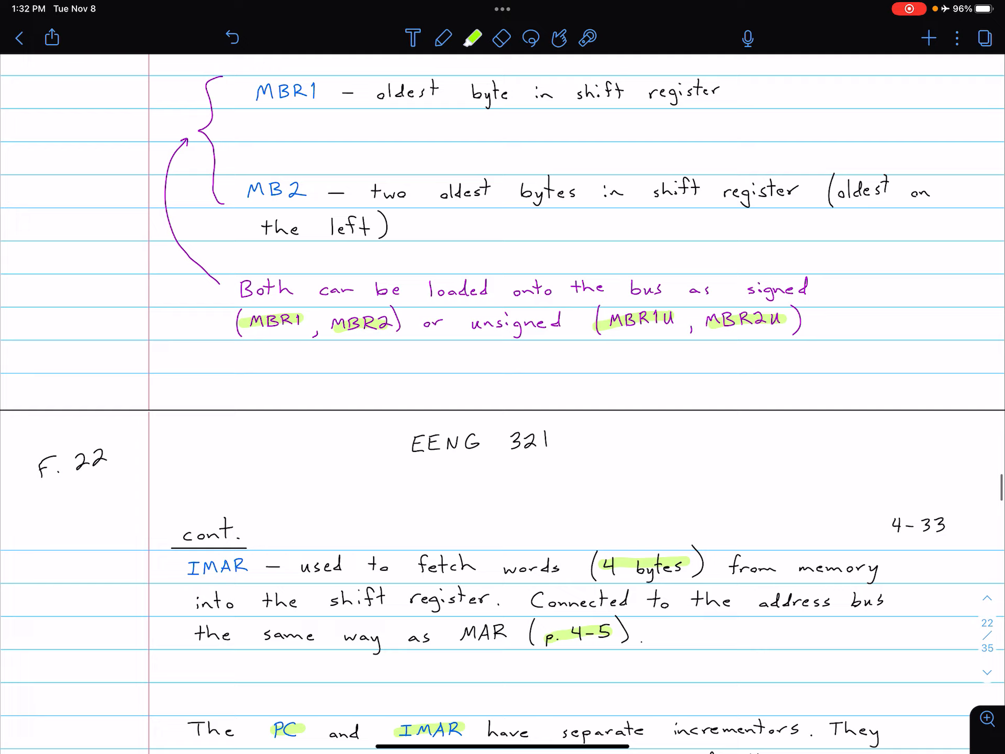
pyautogui.scroll(-3)
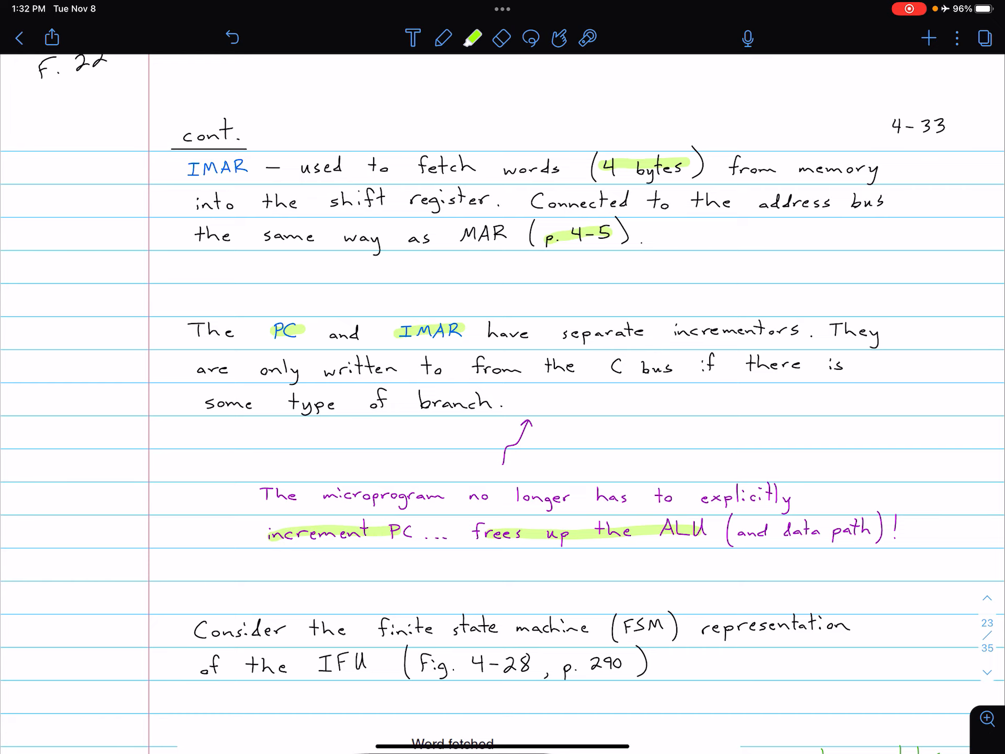
pyautogui.scroll(-3)
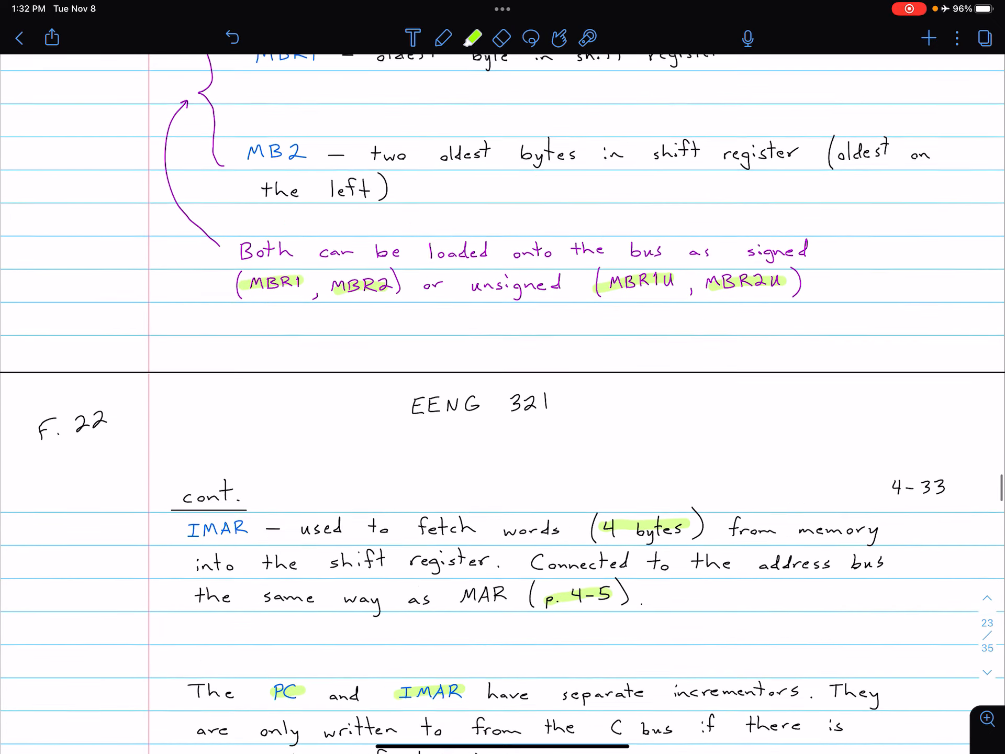
pyautogui.scroll(-3)
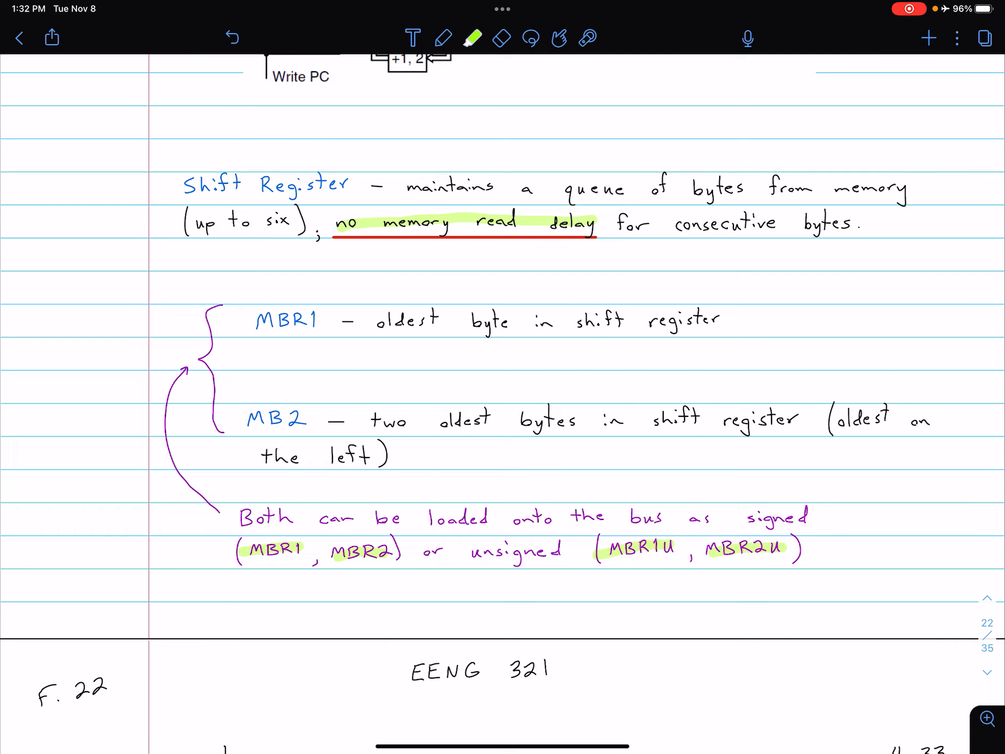
pyautogui.scroll(-3)
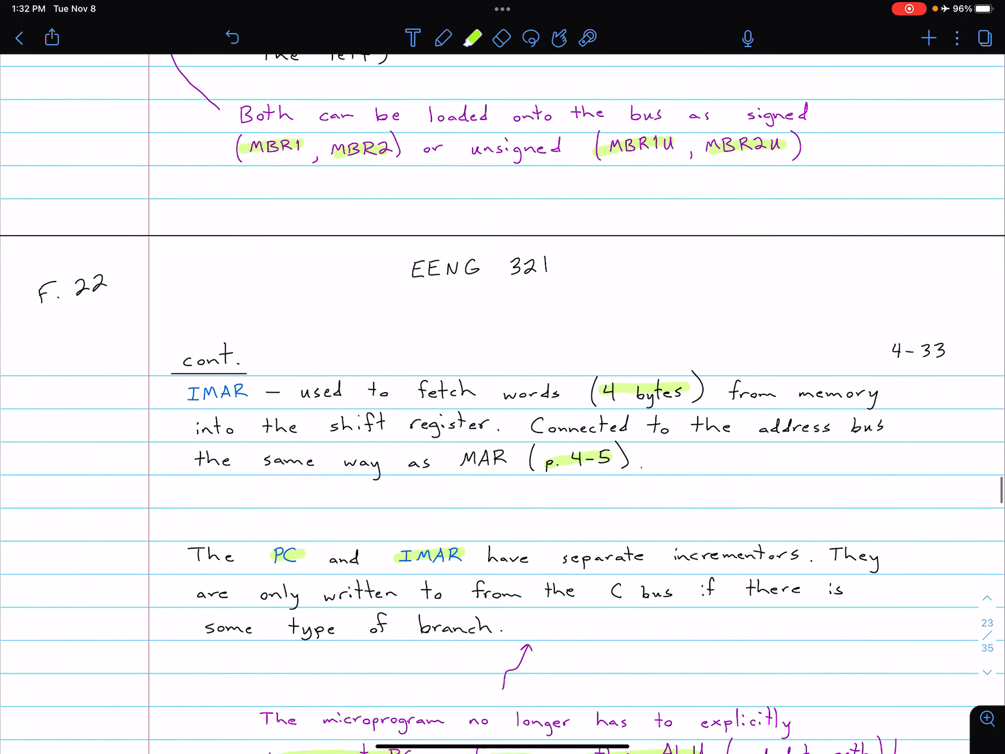
pyautogui.scroll(-3)
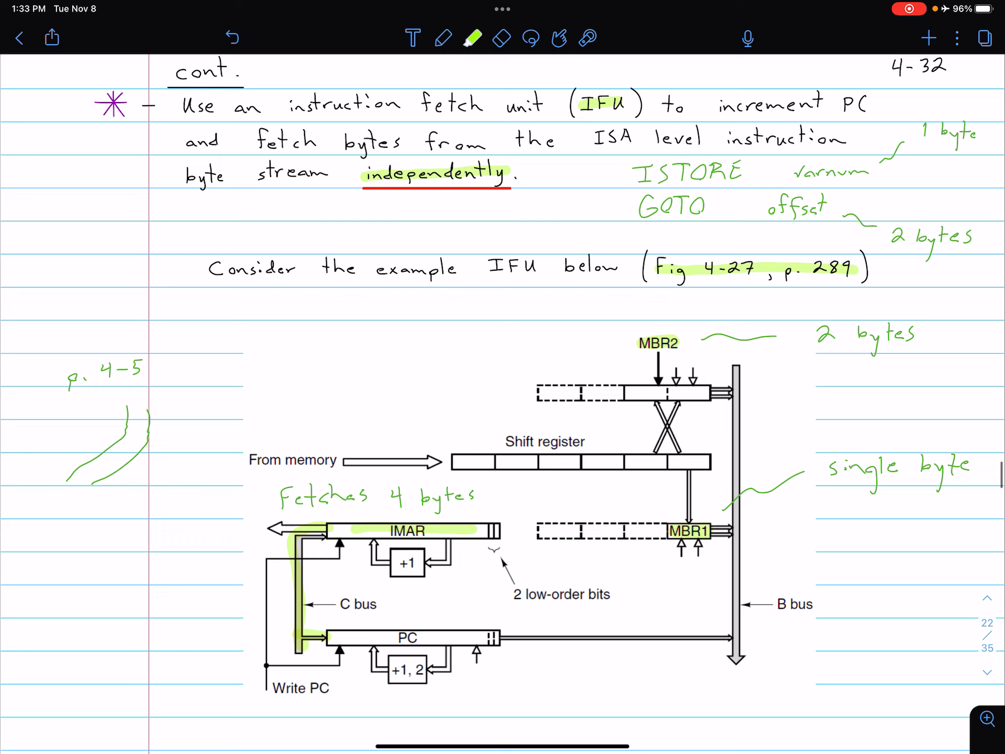
# Highlight the green '2 bytes' note beside GOTO offset on page 4-32.
pyautogui.moveTo(891, 236); pyautogui.dragTo(967, 235)
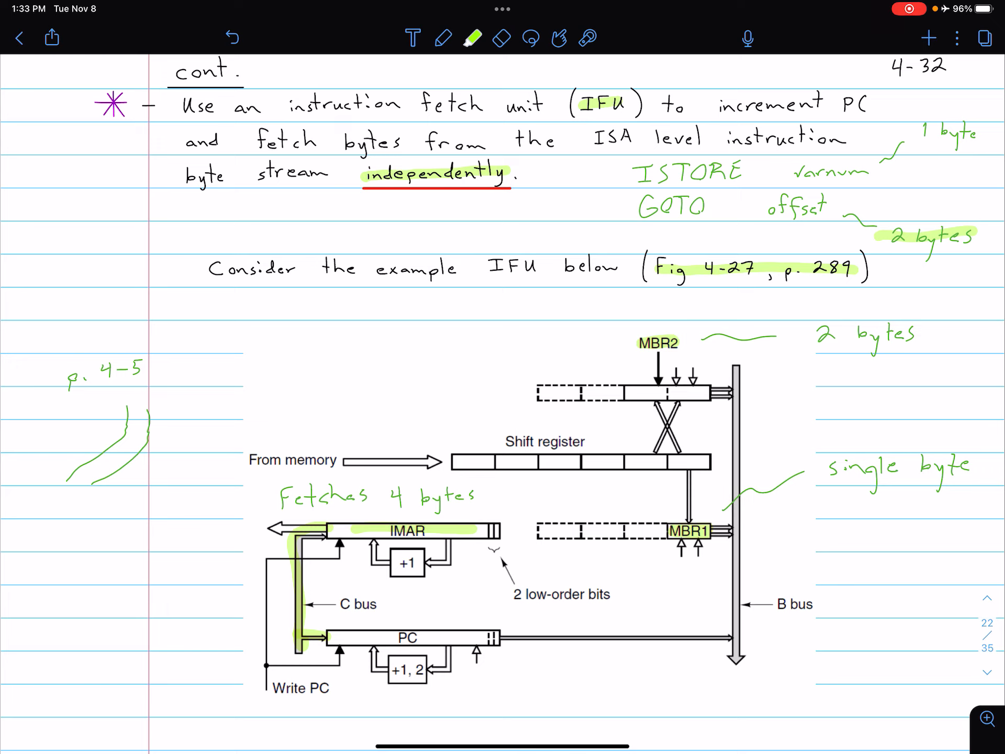
pyautogui.moveTo(640, 385); pyautogui.dragTo(698, 401)
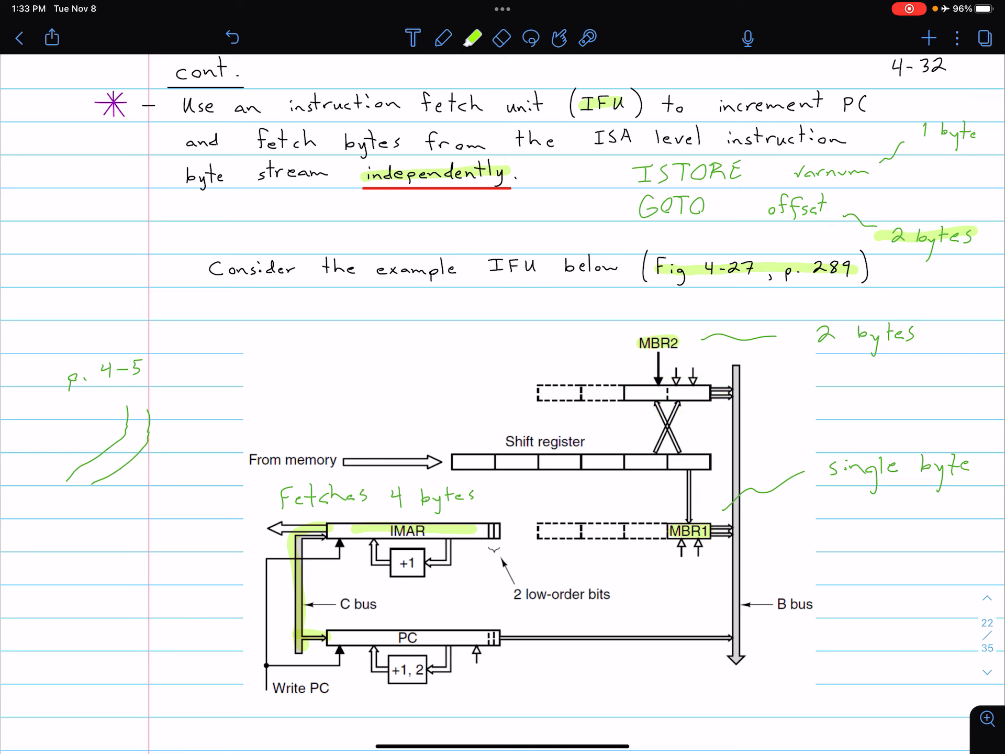
pyautogui.scroll(-3)
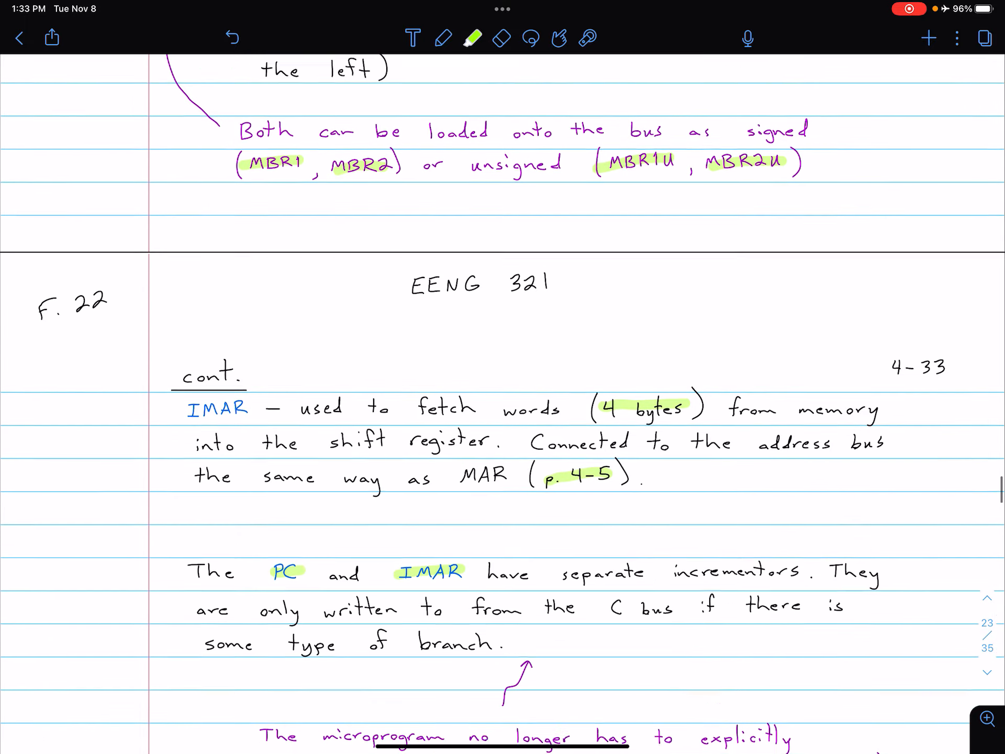
# Highlight the 'Fig. 4-28, p. 290' reference in the FSM section of page 4-33.
pyautogui.scroll(-3)
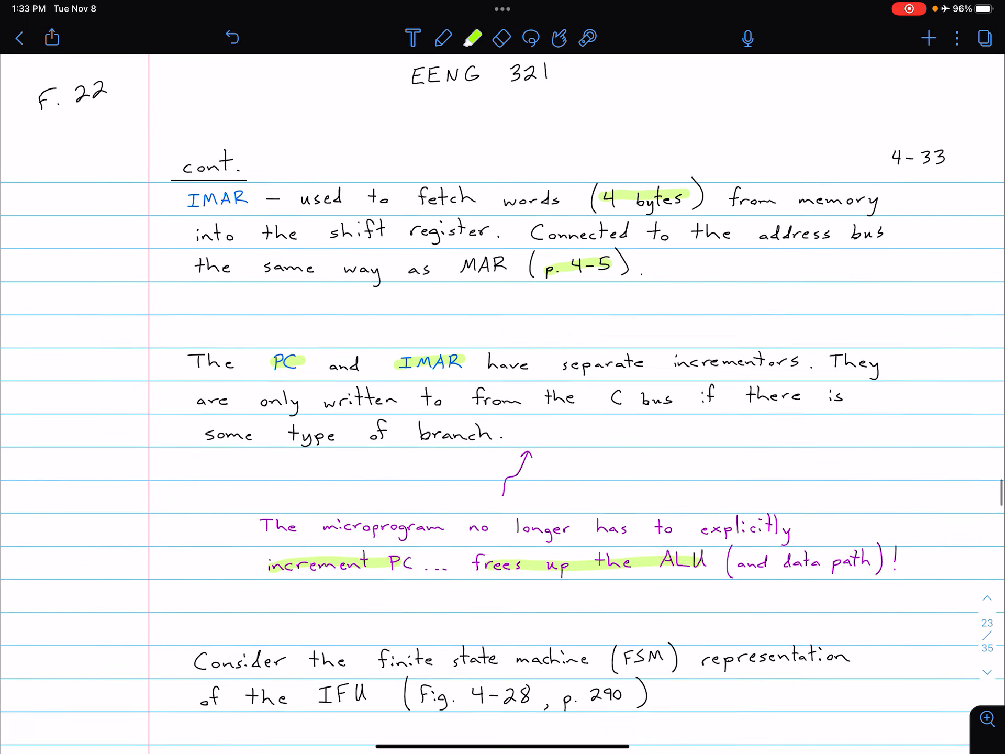
pyautogui.scroll(-3)
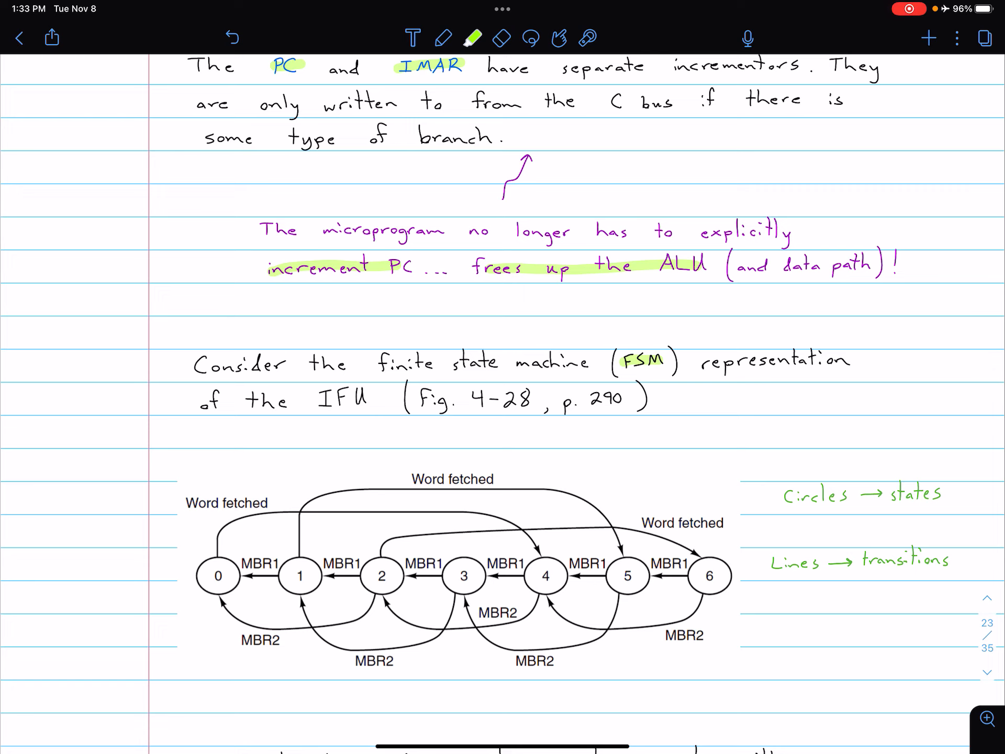
pyautogui.moveTo(422, 398); pyautogui.dragTo(618, 397)
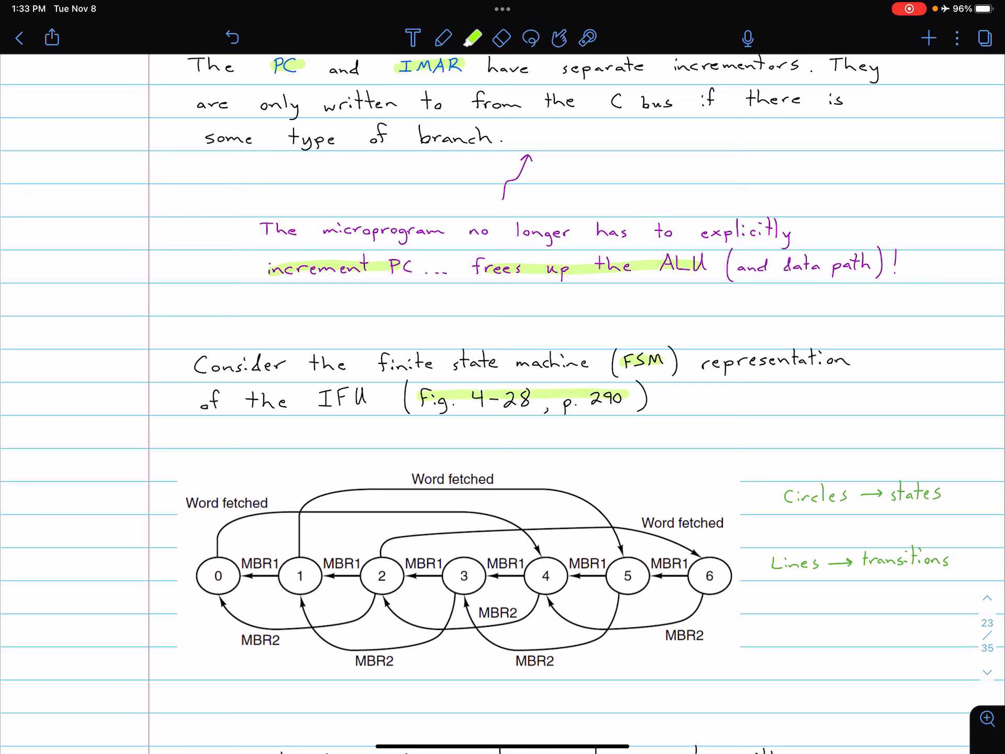
pyautogui.scroll(-3)
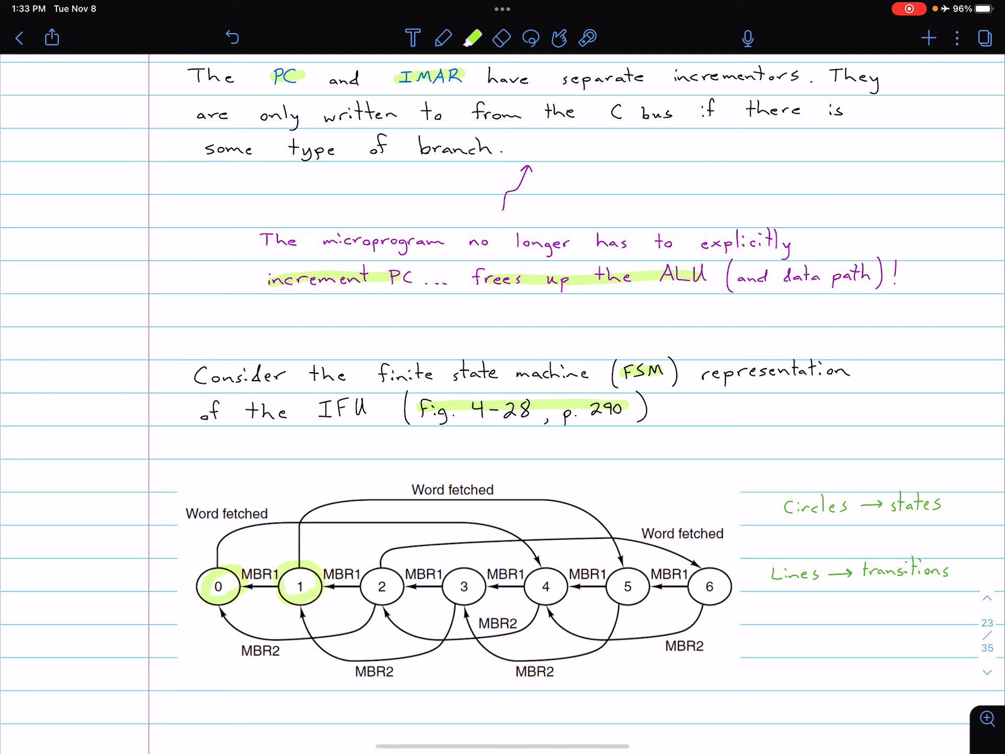
# Highlight FSM states 2, 3, 4 and 6 with the Word fetched and MBR2 transitions in green.
pyautogui.moveTo(299, 577); pyautogui.dragTo(558, 493)
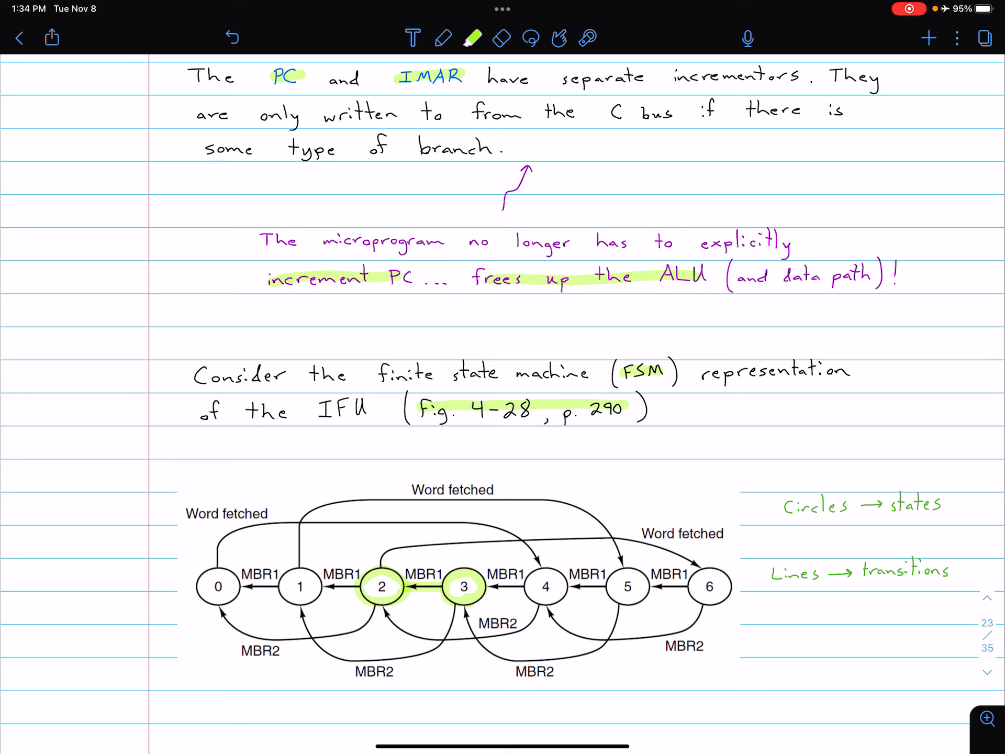
pyautogui.moveTo(359, 570); pyautogui.dragTo(589, 532)
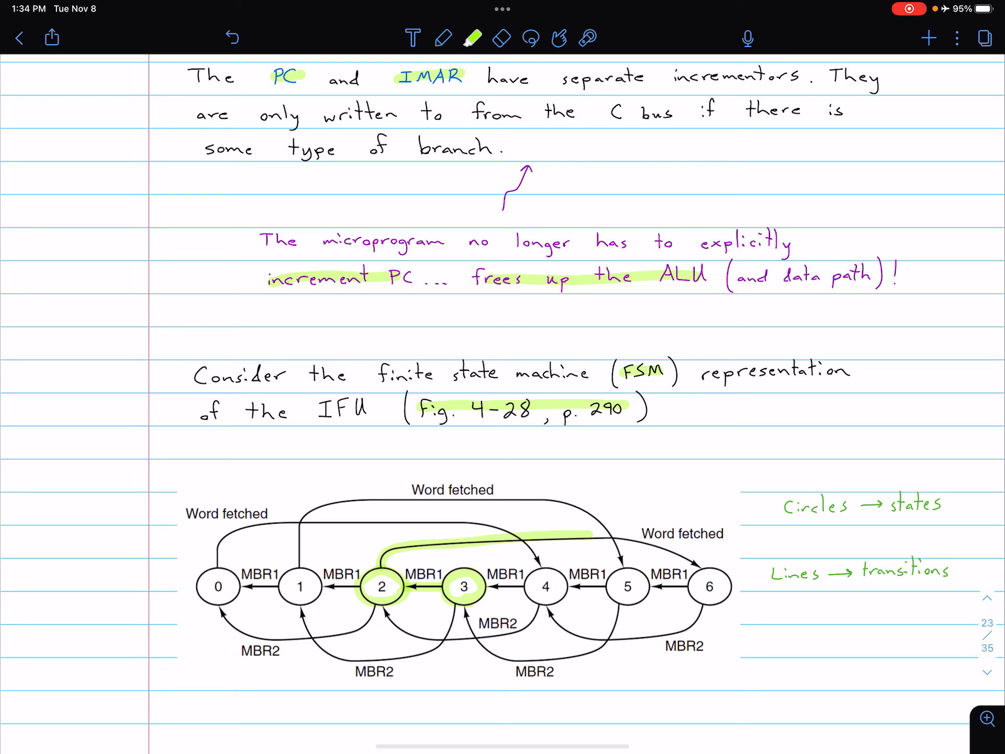
pyautogui.moveTo(589, 532); pyautogui.dragTo(705, 586)
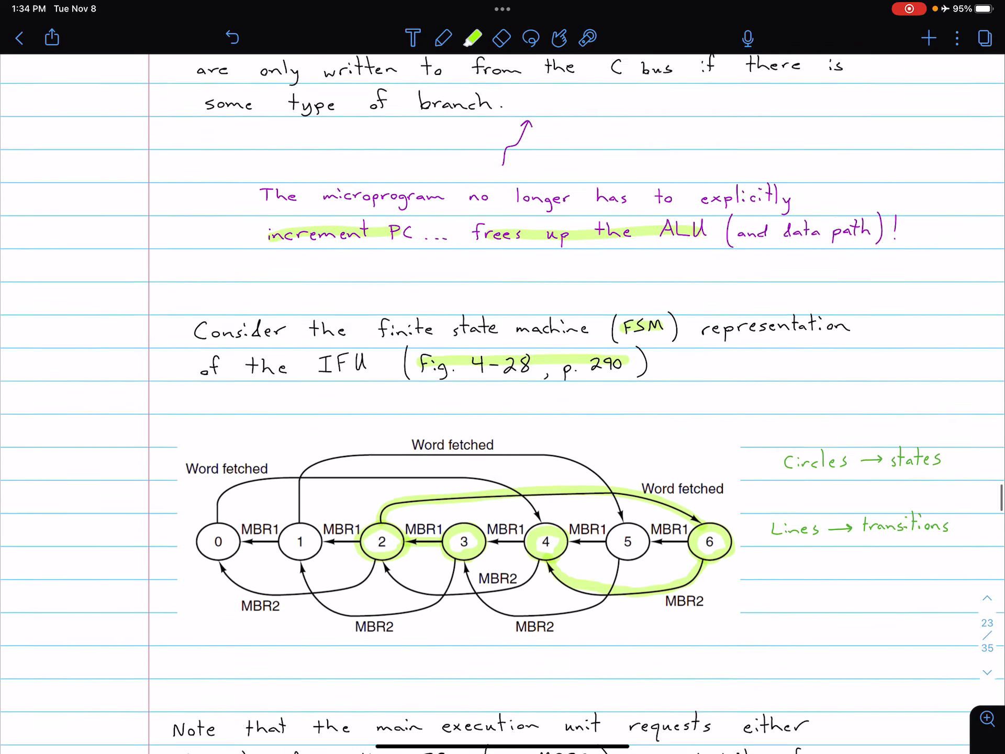
# Highlight 'MBR2' in the note on the execution unit requesting 16 or 8 bits.
pyautogui.scroll(-3)
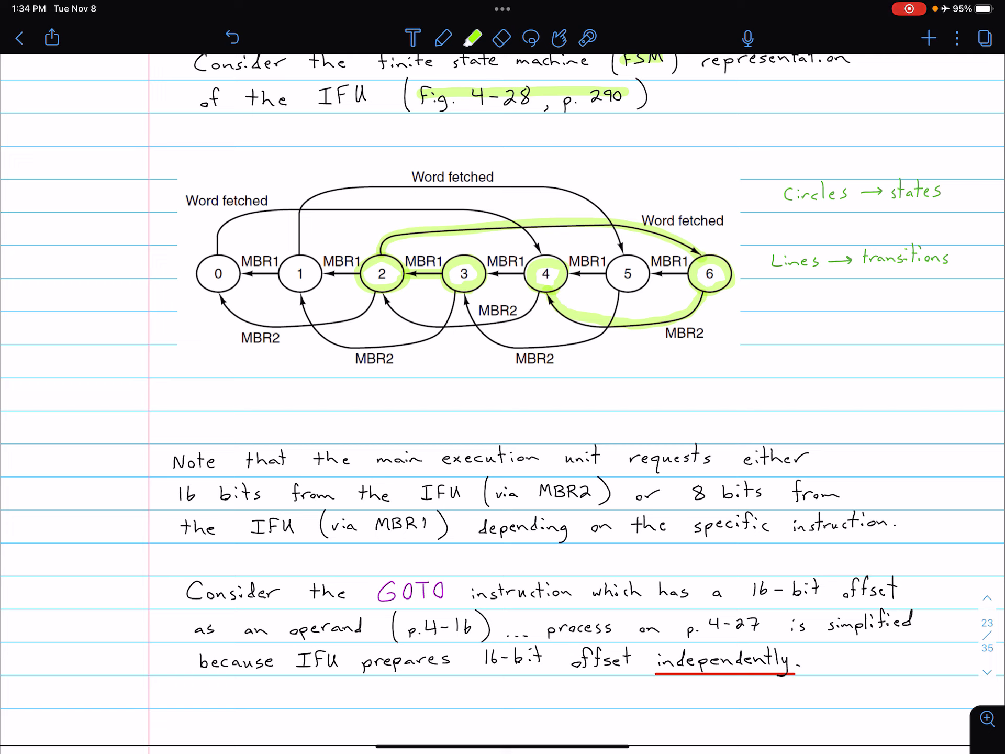
pyautogui.moveTo(530, 492); pyautogui.dragTo(589, 492)
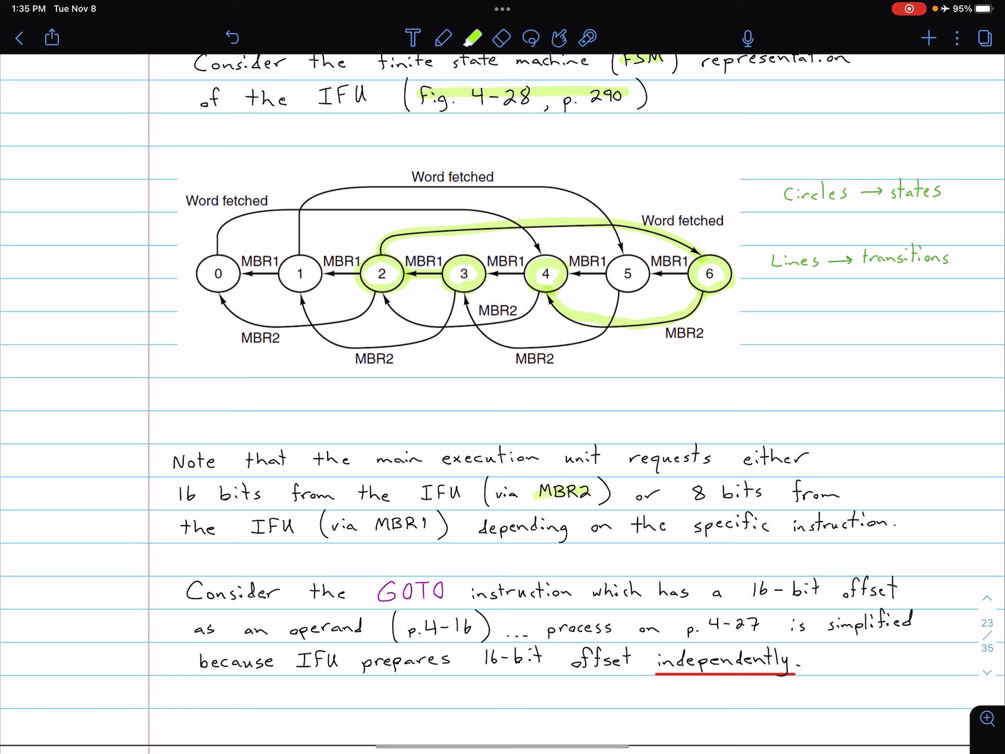